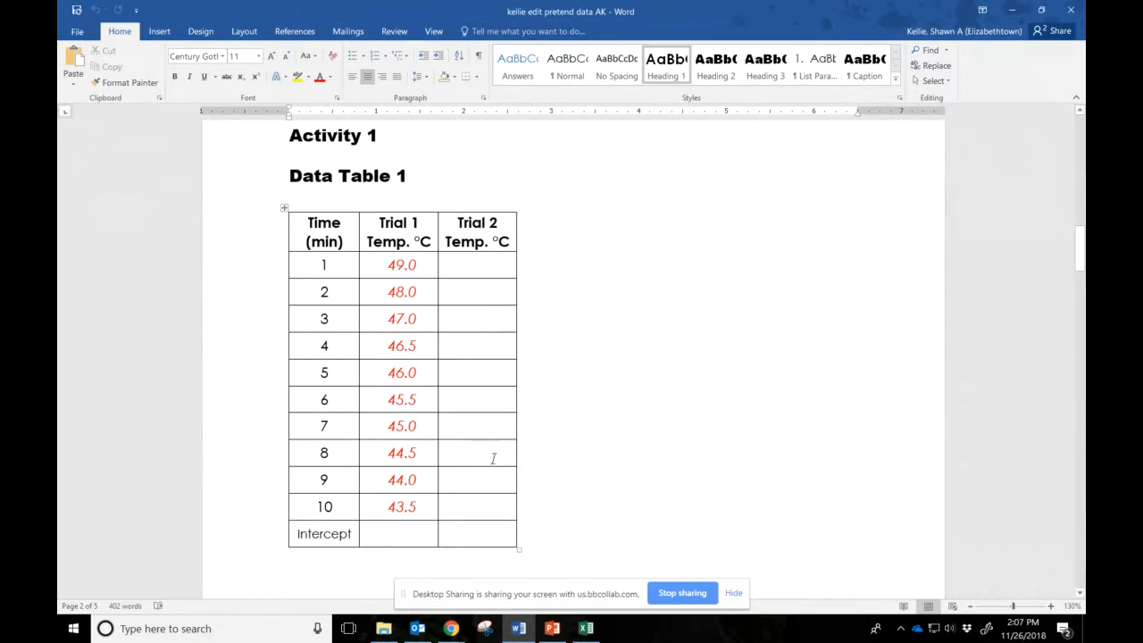
- Scroll down to Data Table 1 with the Time and Trial 1 temperature columns
scroll(down, 3)
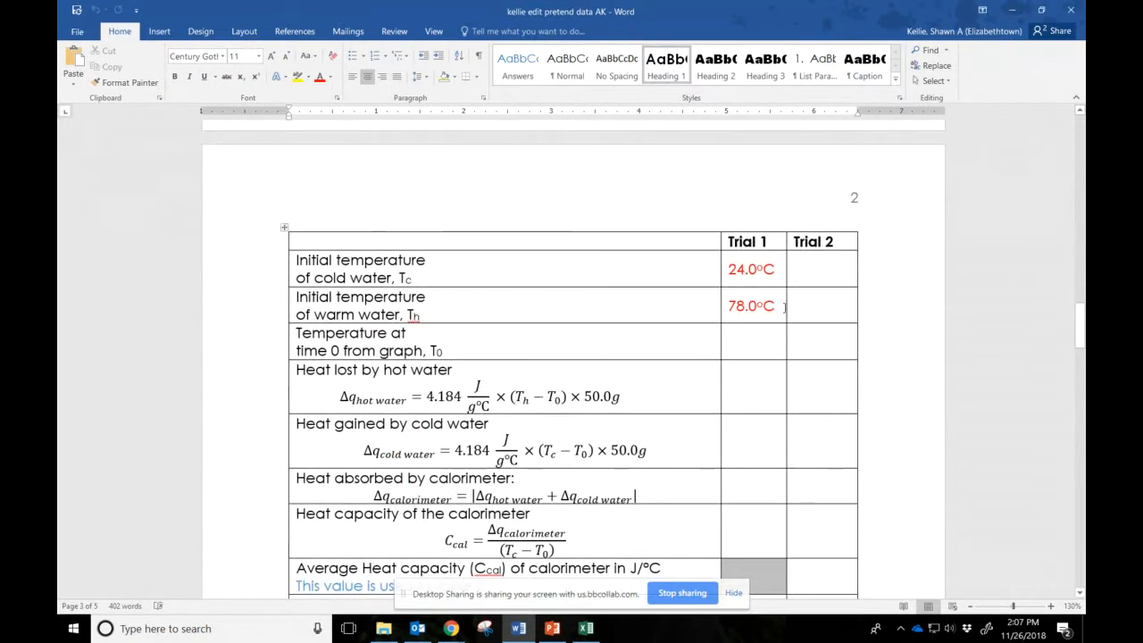
mouse_move(741, 323)
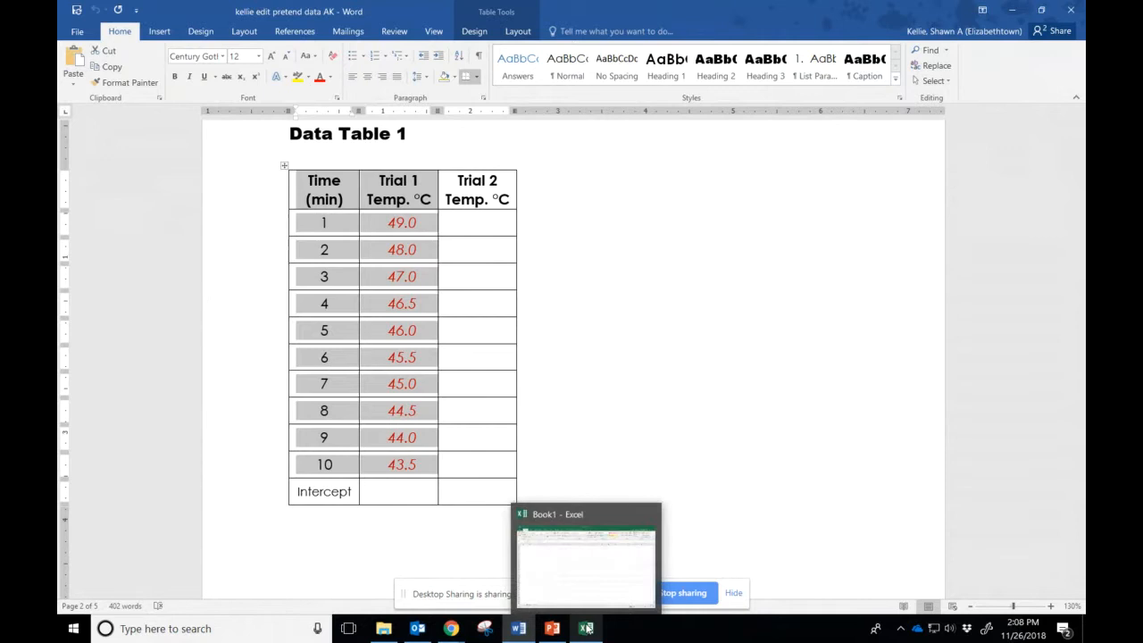
- Paste the Time and Trial 1 temperatures starting at B2 and select B3:C13 for charting
click(585, 629)
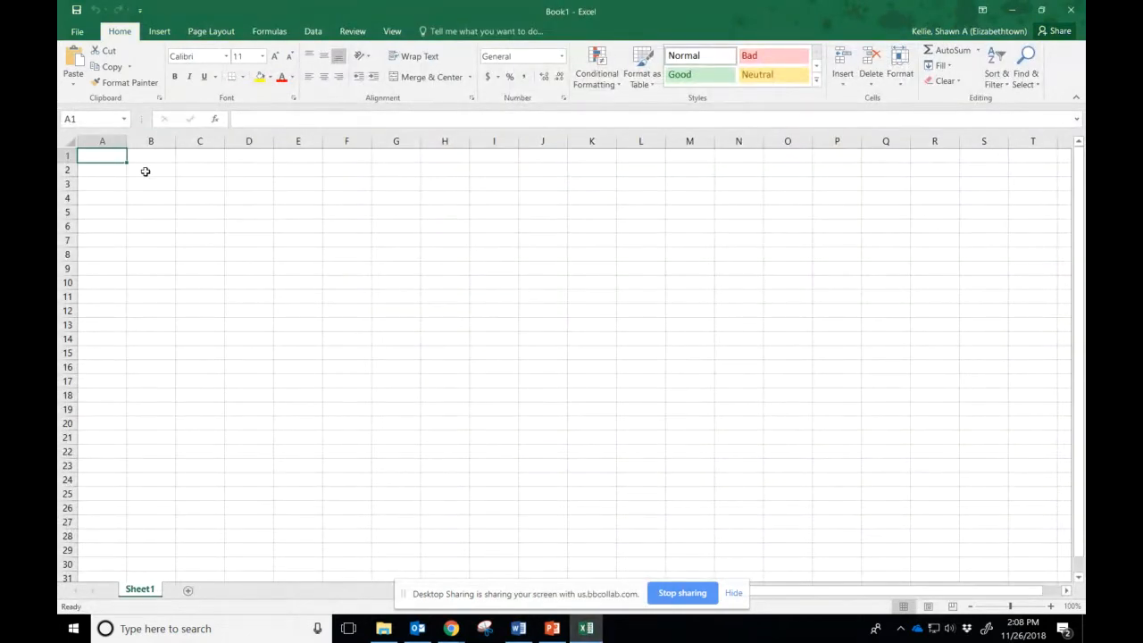
click(150, 170)
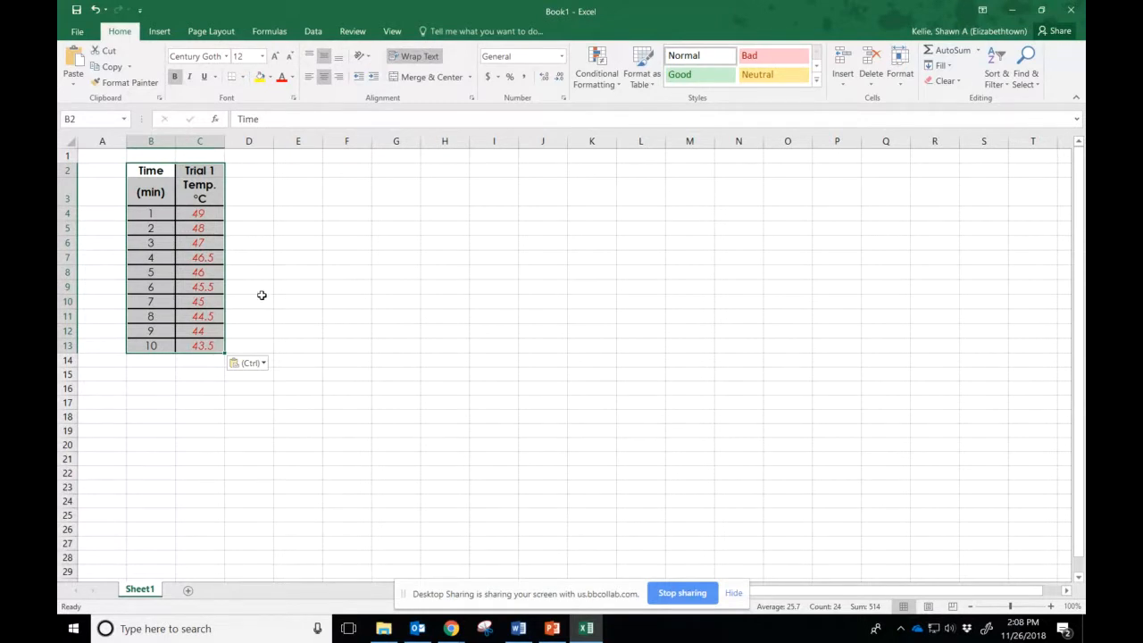
mouse_move(282, 336)
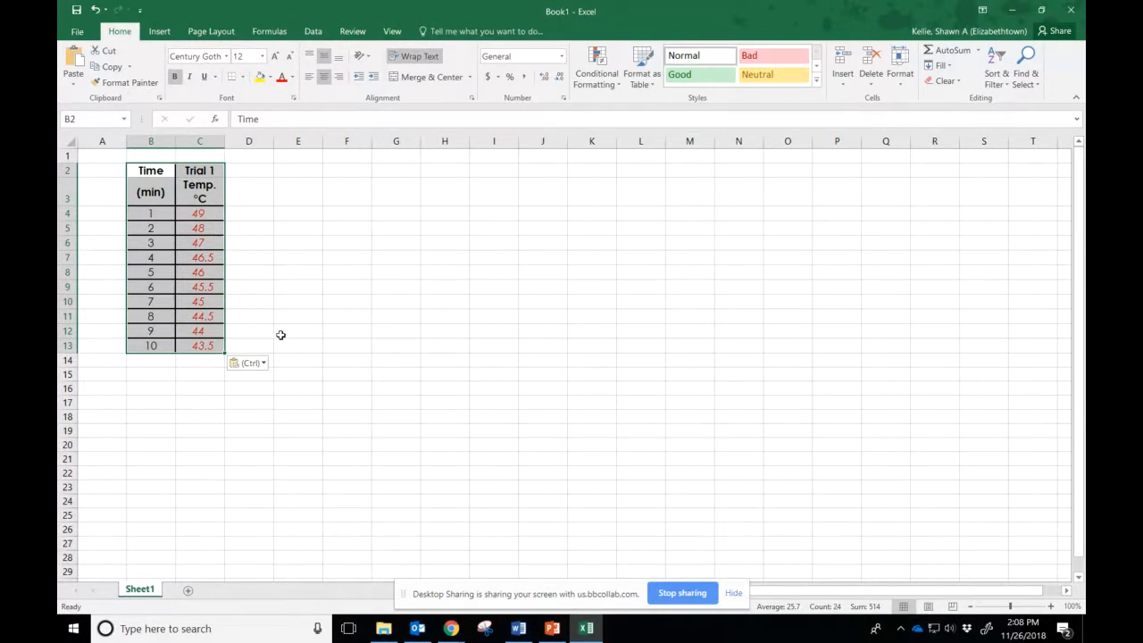
click(296, 416)
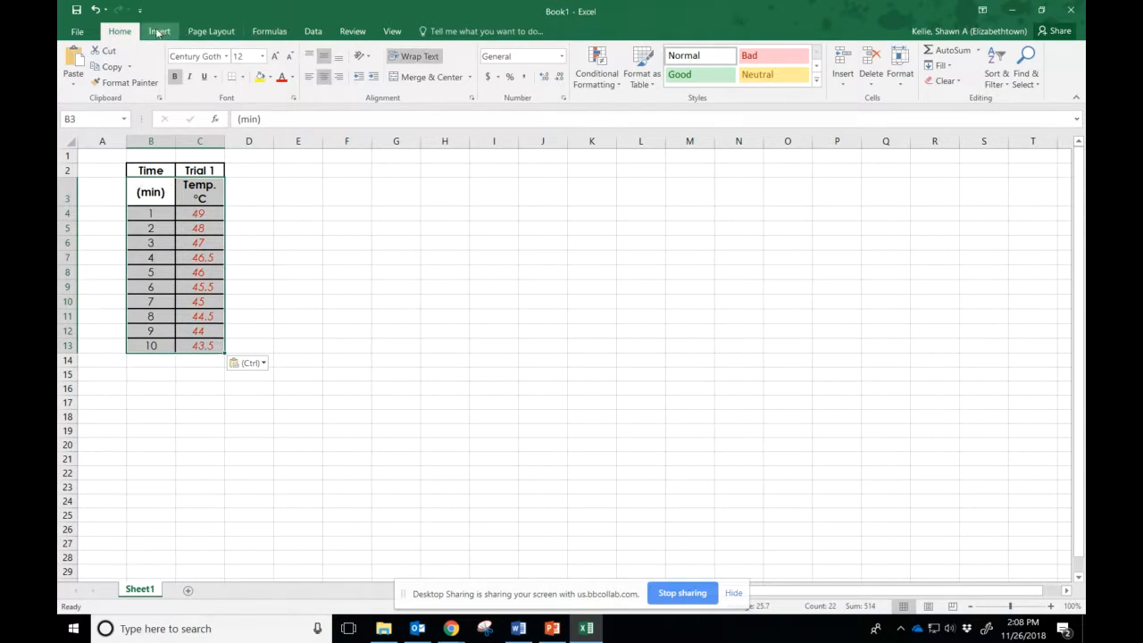
- Insert a Scatter with markers only chart of Trial 1 temperature against time
click(159, 30)
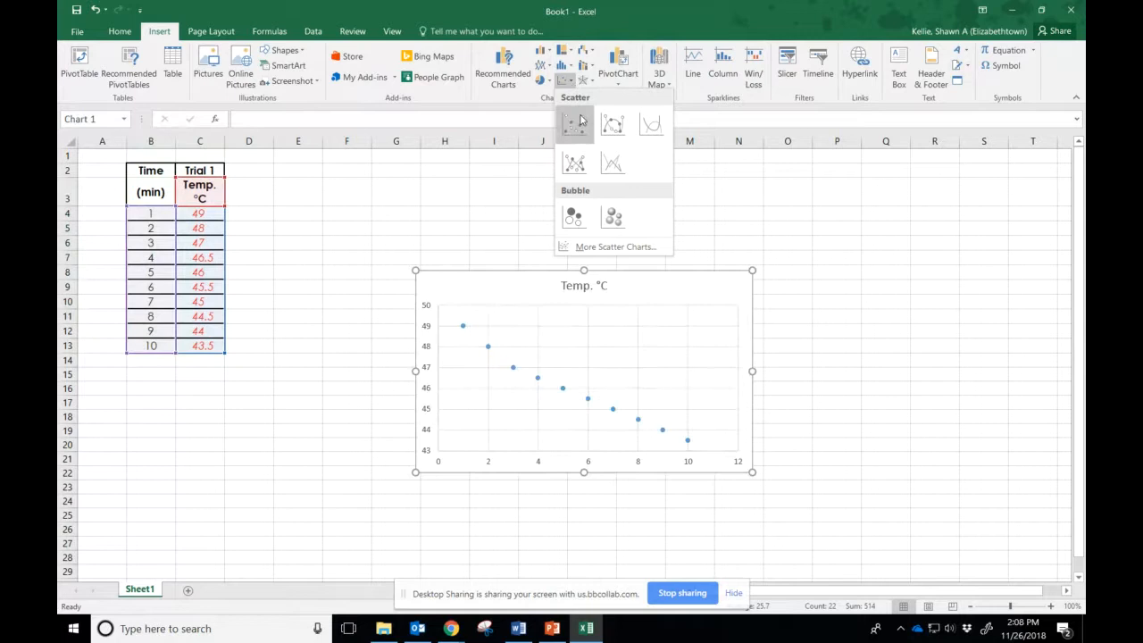
mouse_move(573, 124)
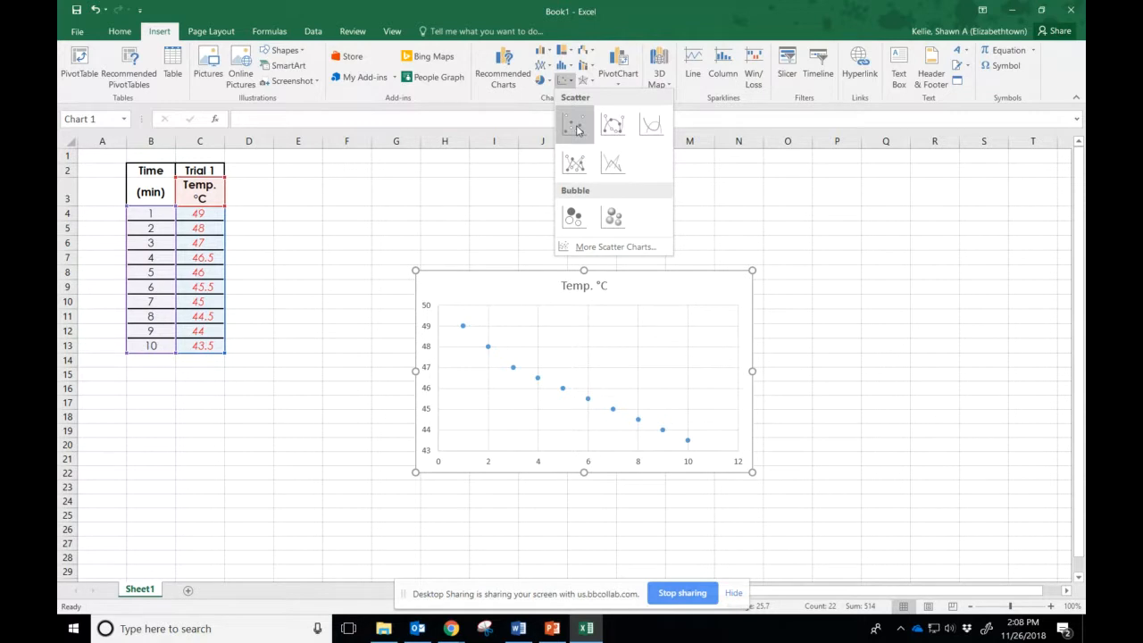
click(573, 124)
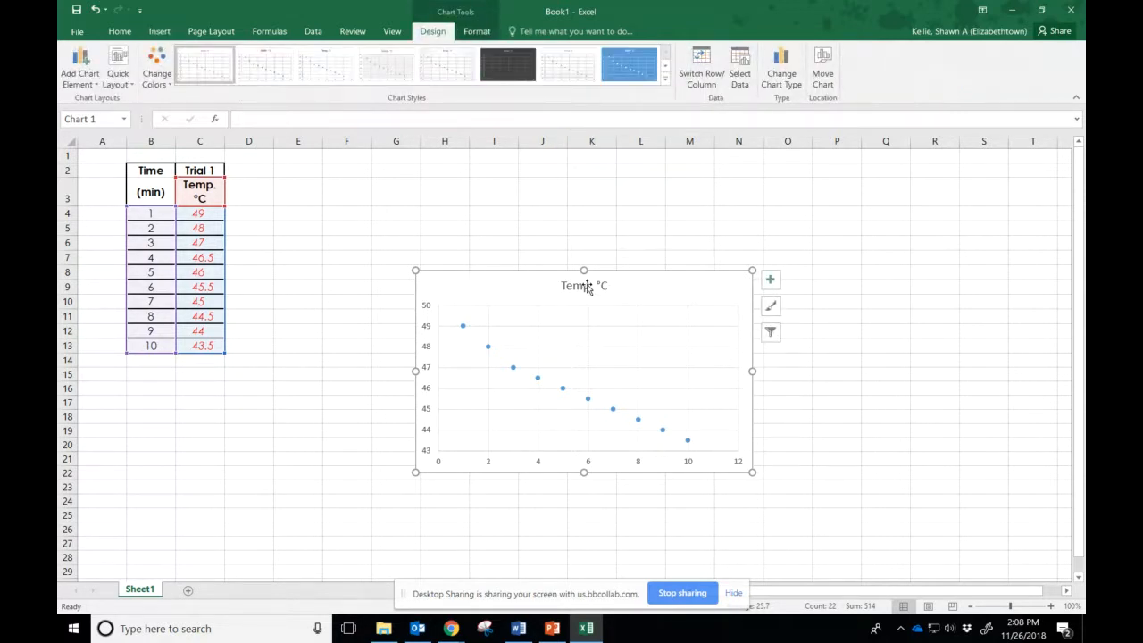
- Change the chart title to 'Temp. °C vs Time for a Mixture of Water Activity 1'
click(583, 286)
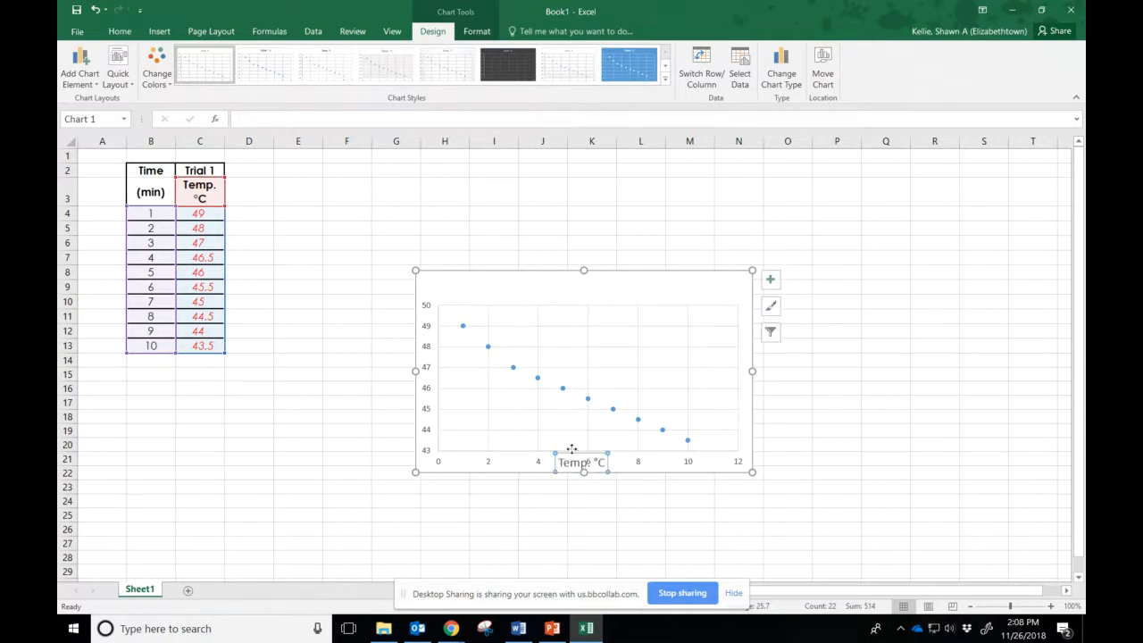
right_click(429, 373)
text( vs Time for a Mixture of W)
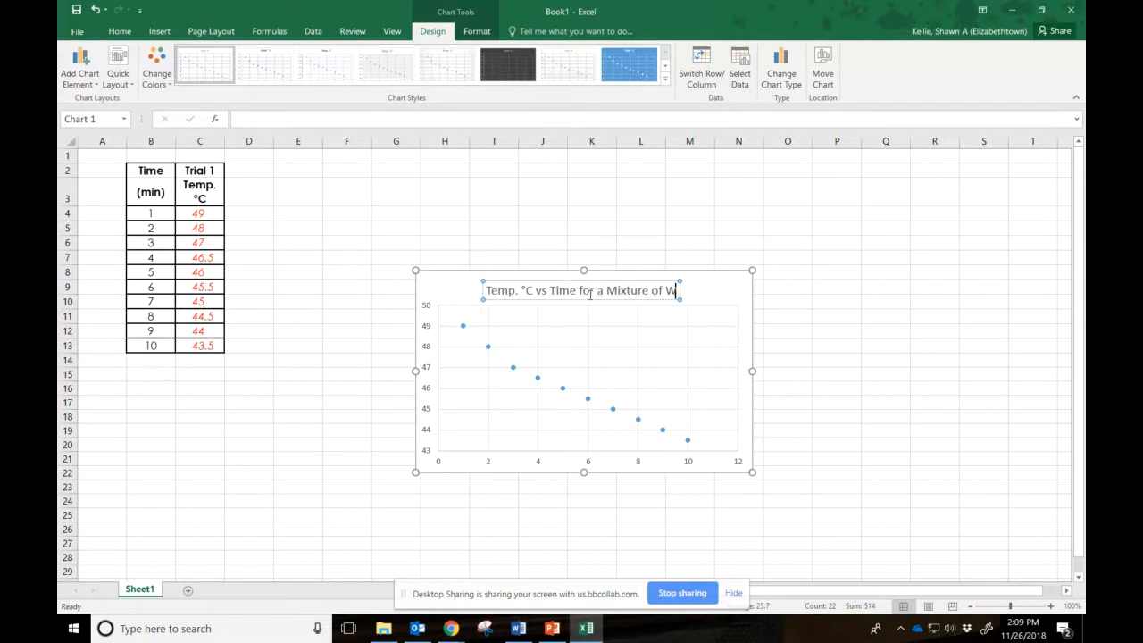
text(ater Activity 1)
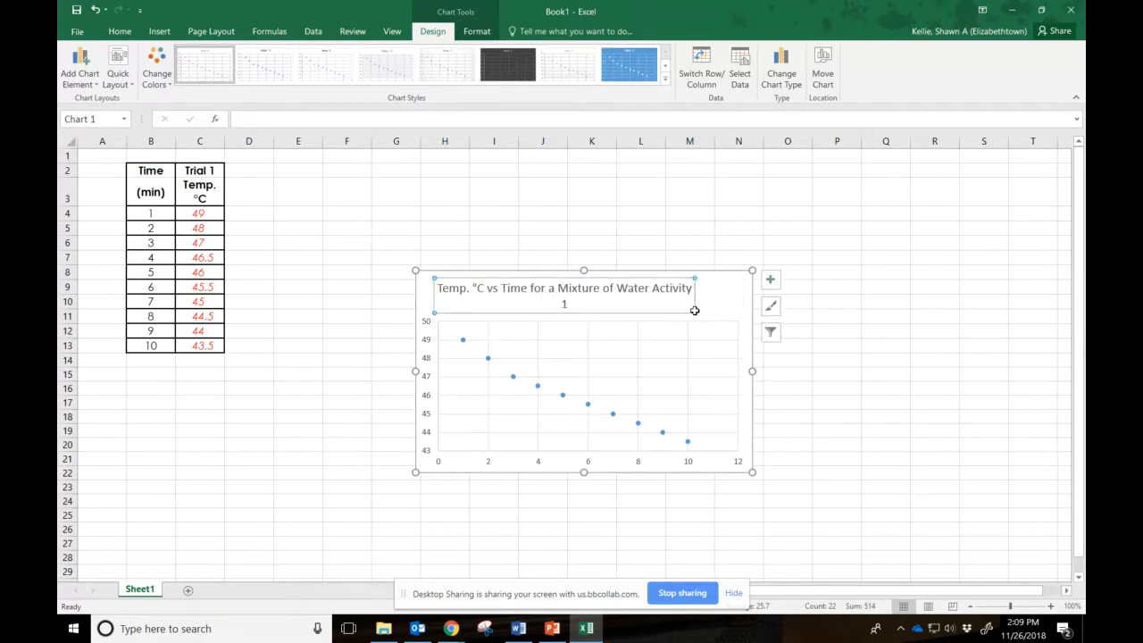
mouse_move(697, 312)
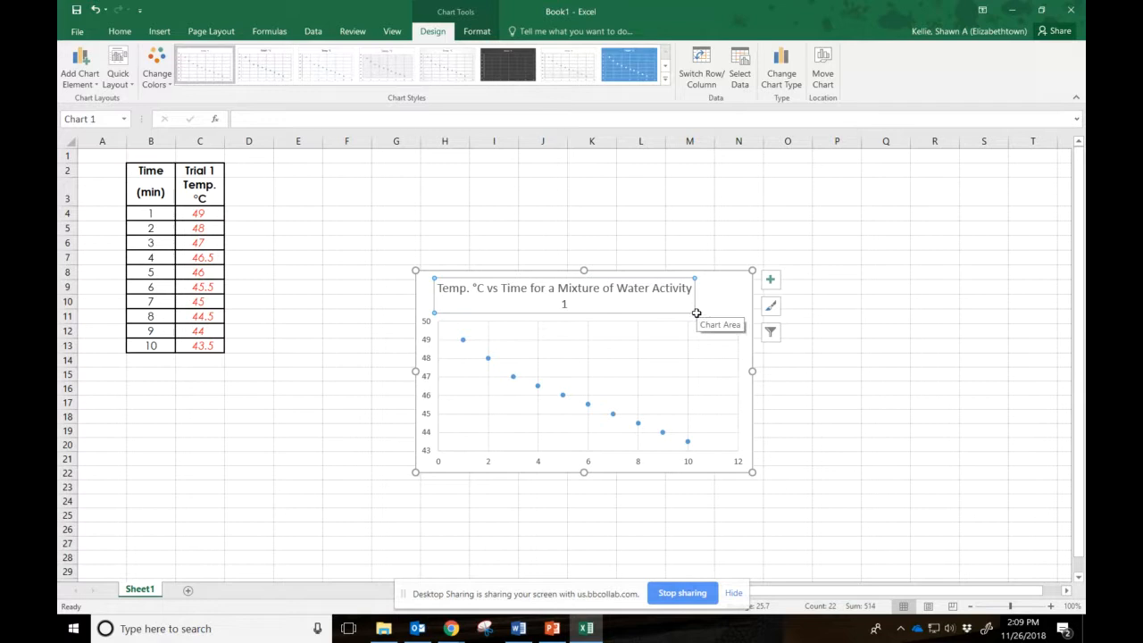
mouse_move(692, 311)
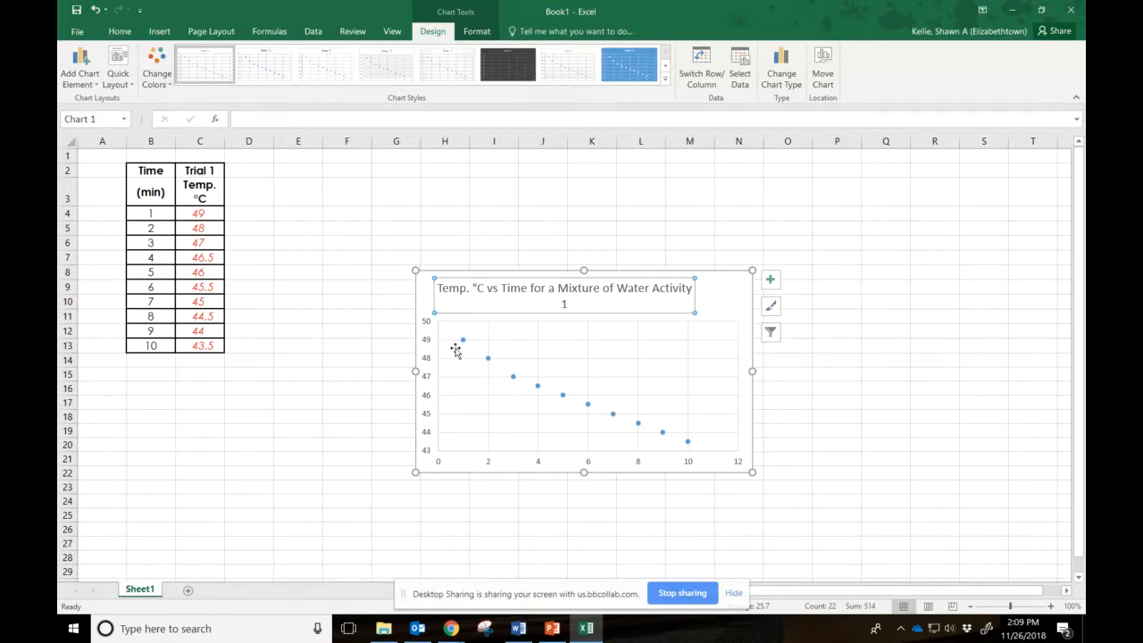
- Add horizontal and vertical axis titles, labelling the vertical one Temp in Celsius
right_click(456, 348)
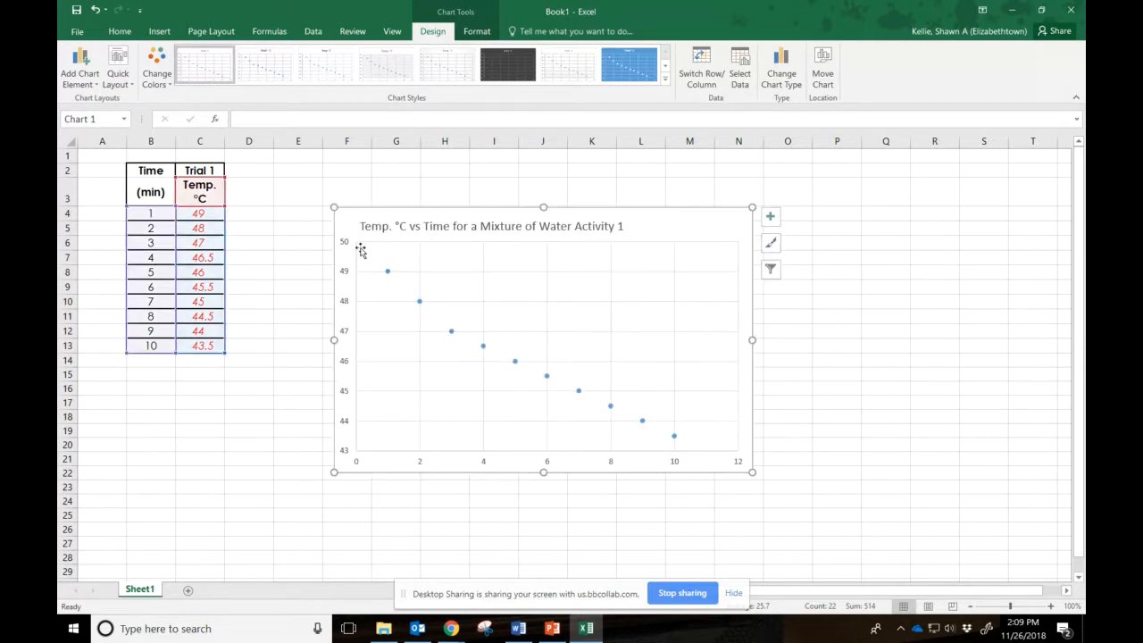
click(79, 74)
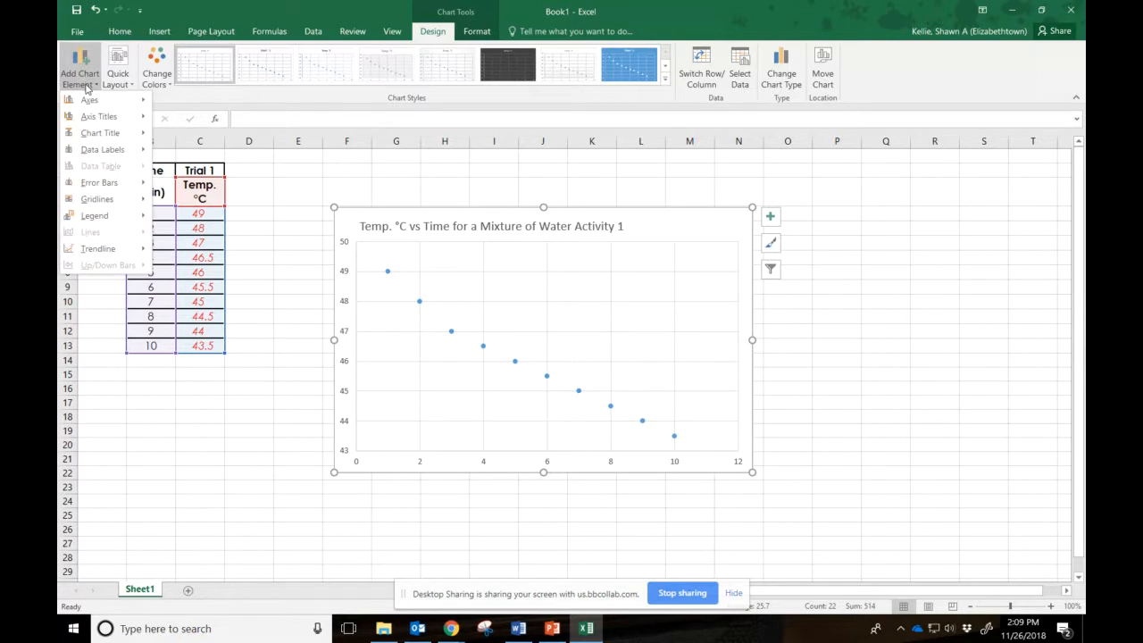
click(100, 116)
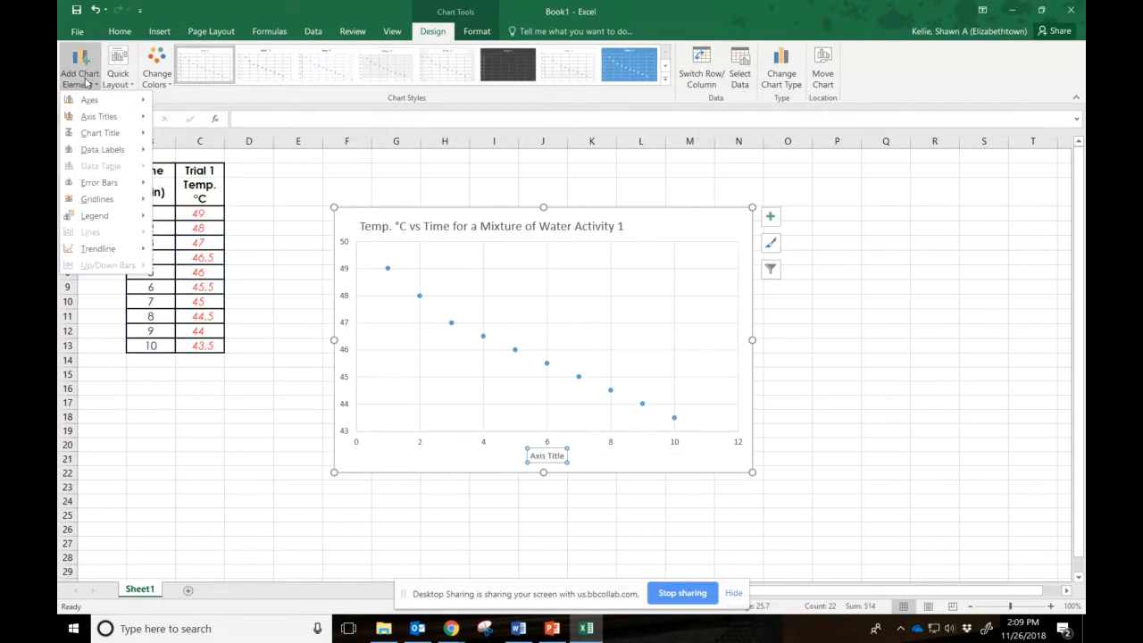
click(99, 116)
text(Temp in)
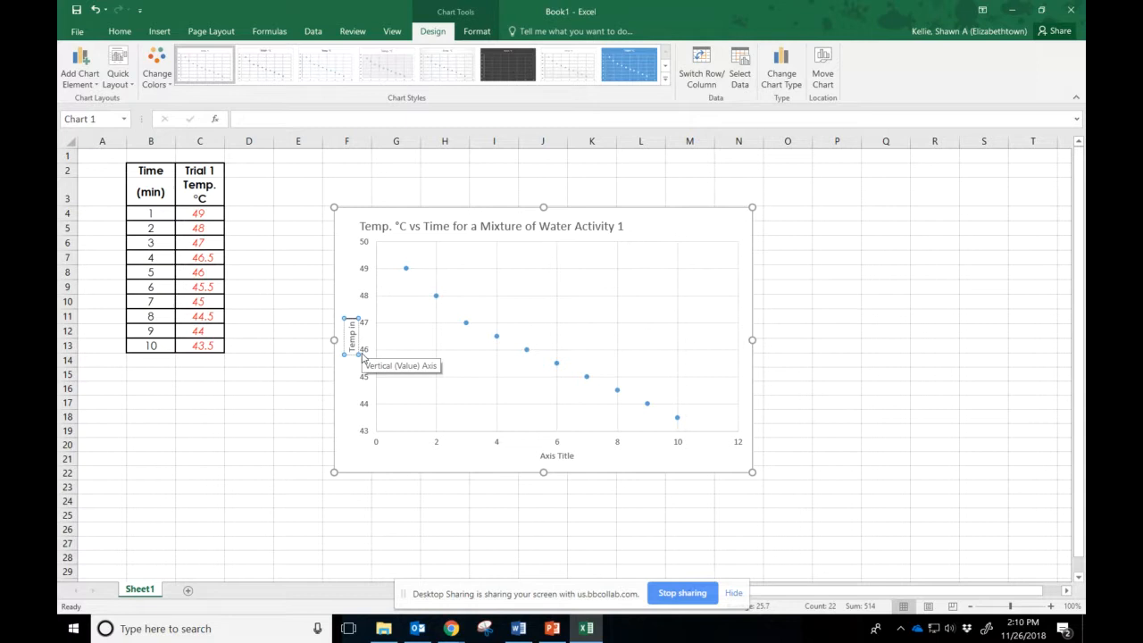
click(118, 30)
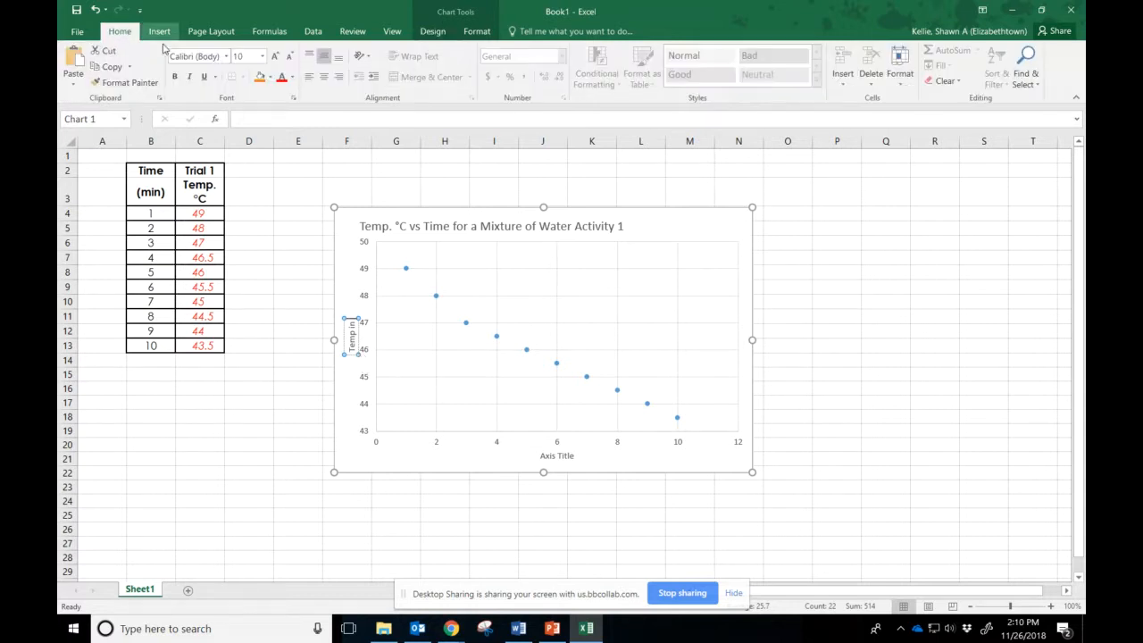
mouse_move(384, 194)
text( Celcius)
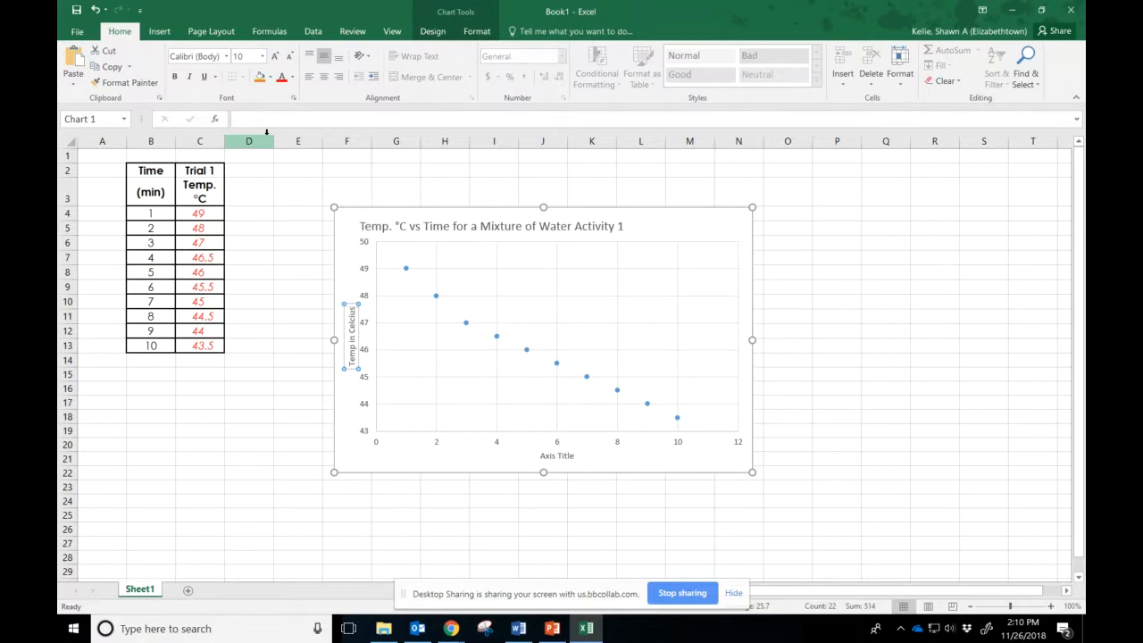
click(557, 455)
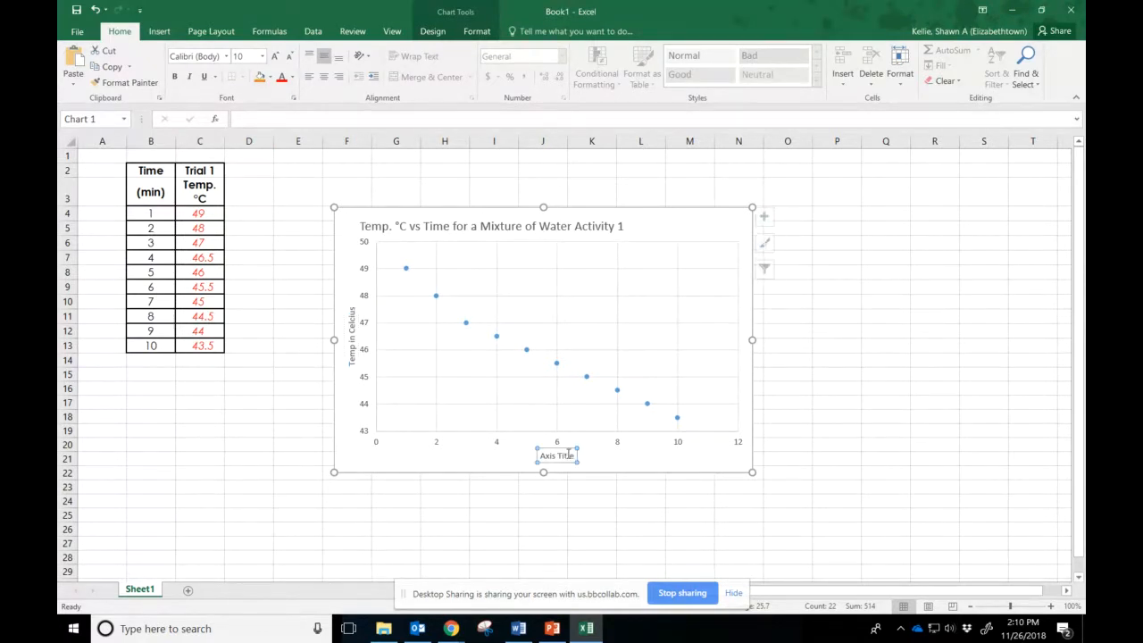
- Name the horizontal axis Time in Minutes and add a linear trendline with its equation displayed
right_click(557, 456)
text(Time in Minutes)
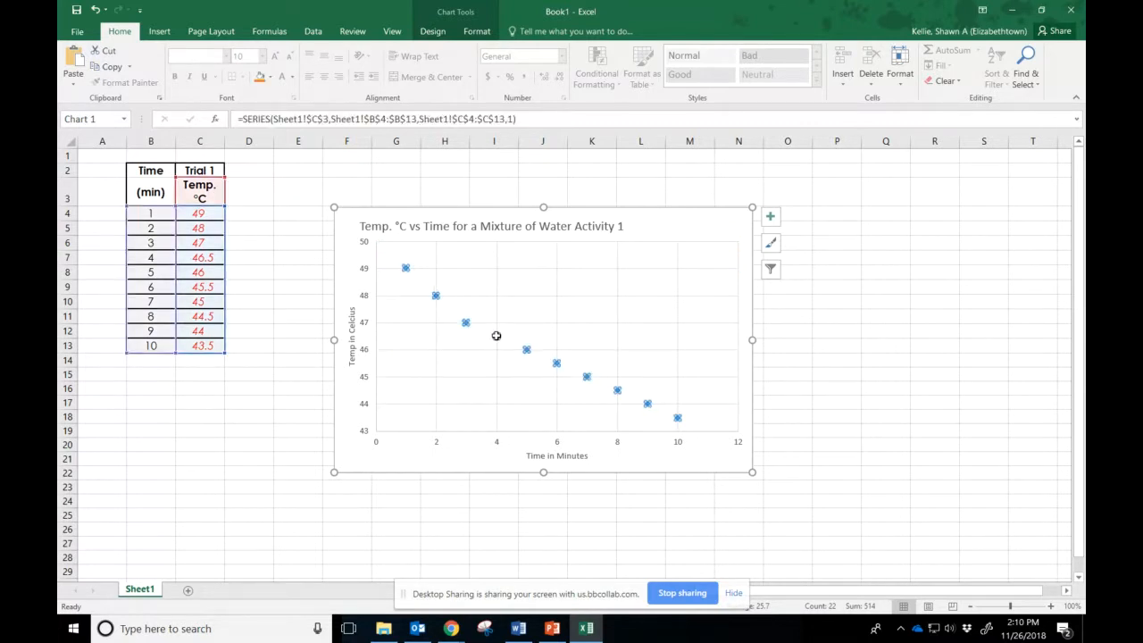
right_click(464, 321)
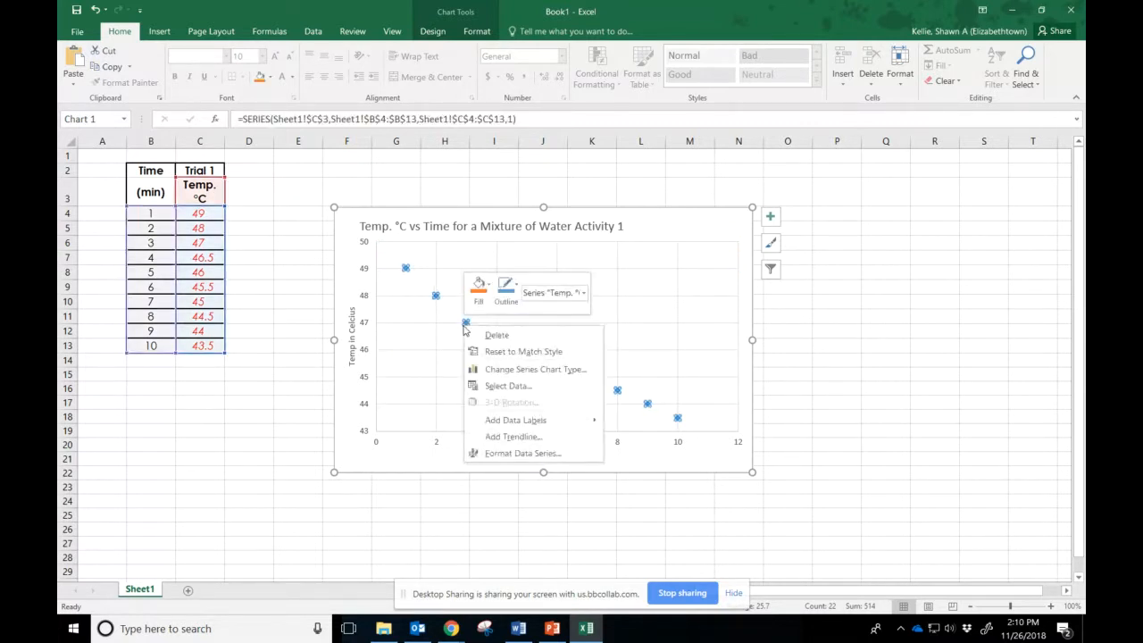
mouse_move(513, 436)
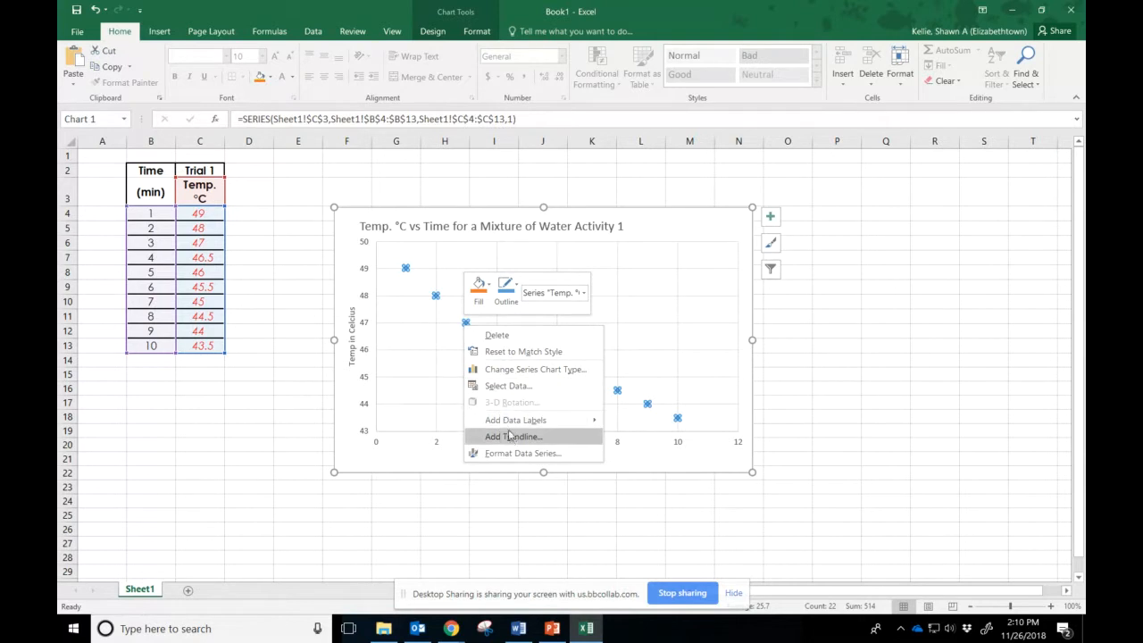
click(513, 436)
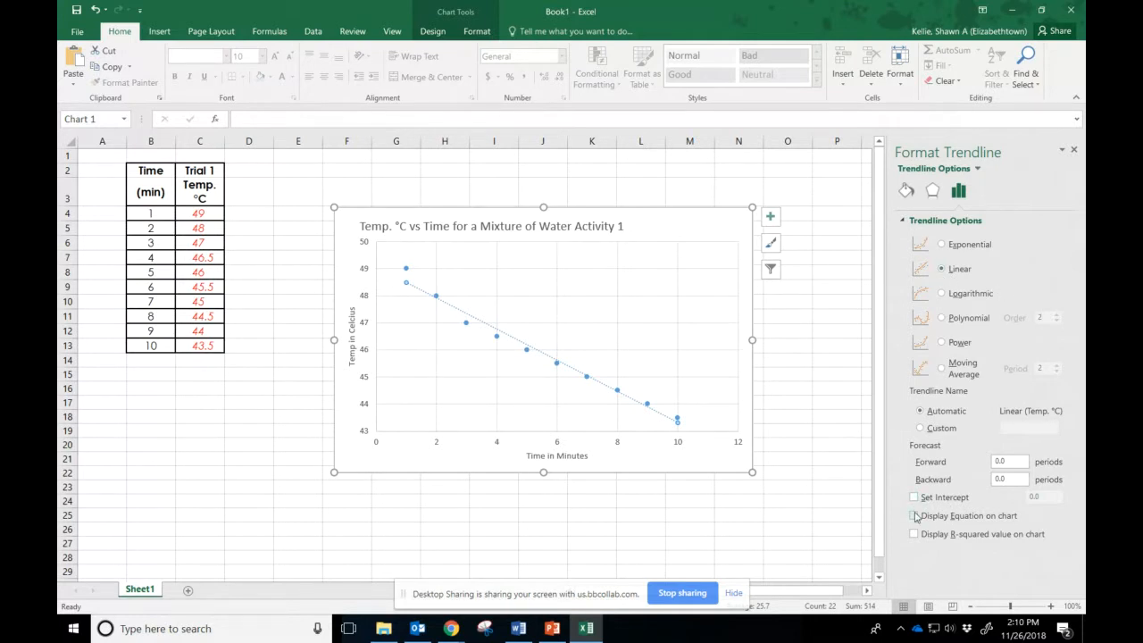
click(914, 515)
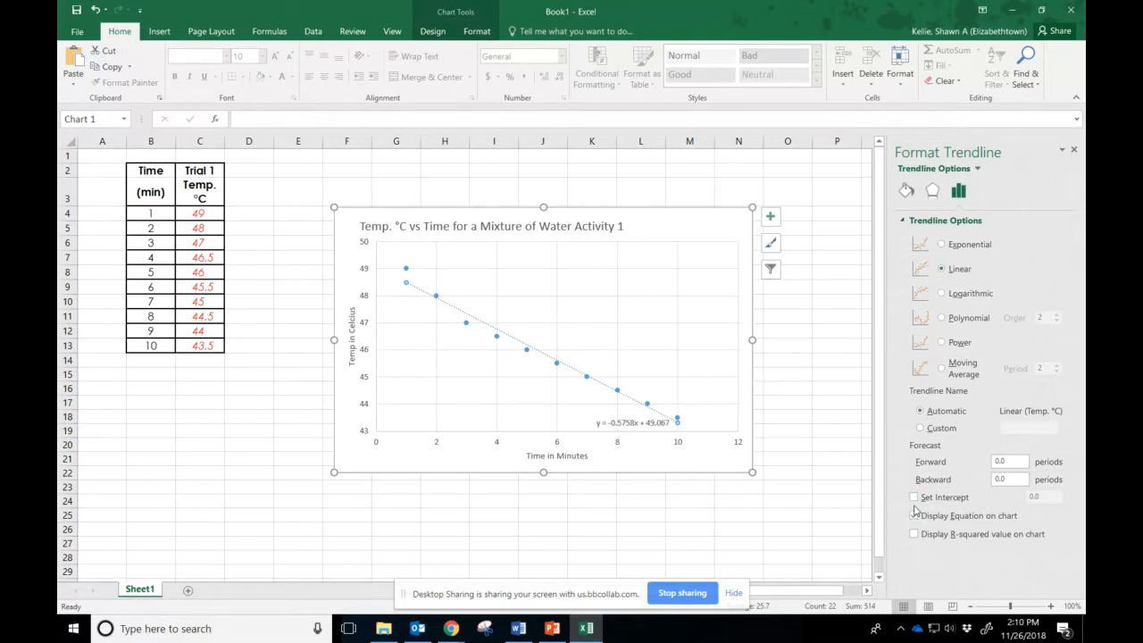
click(913, 514)
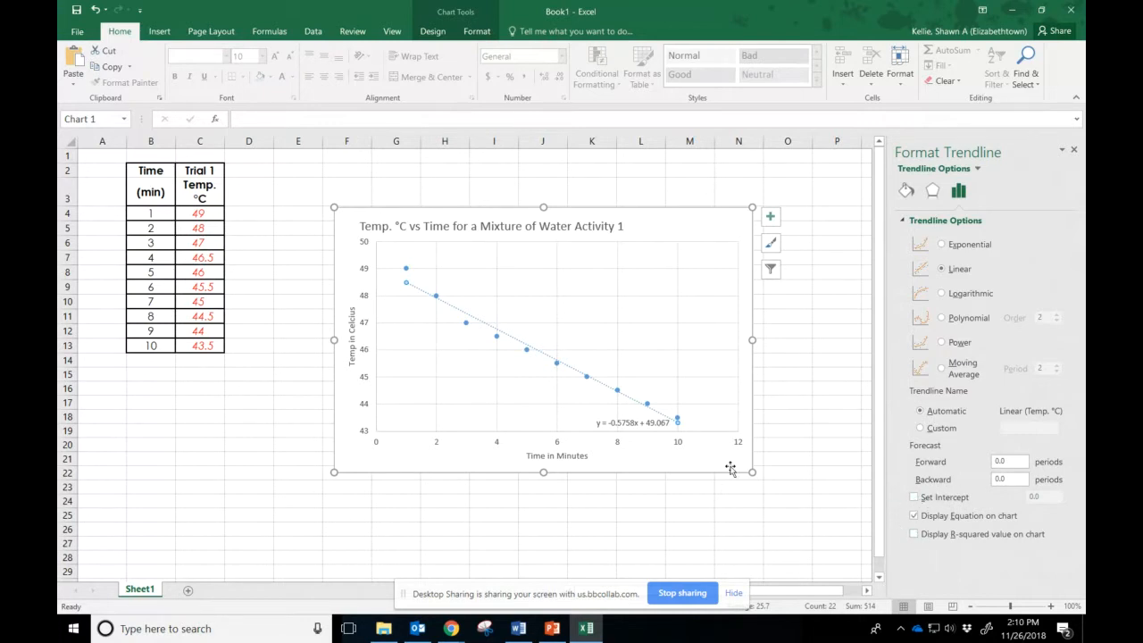
mouse_move(769, 511)
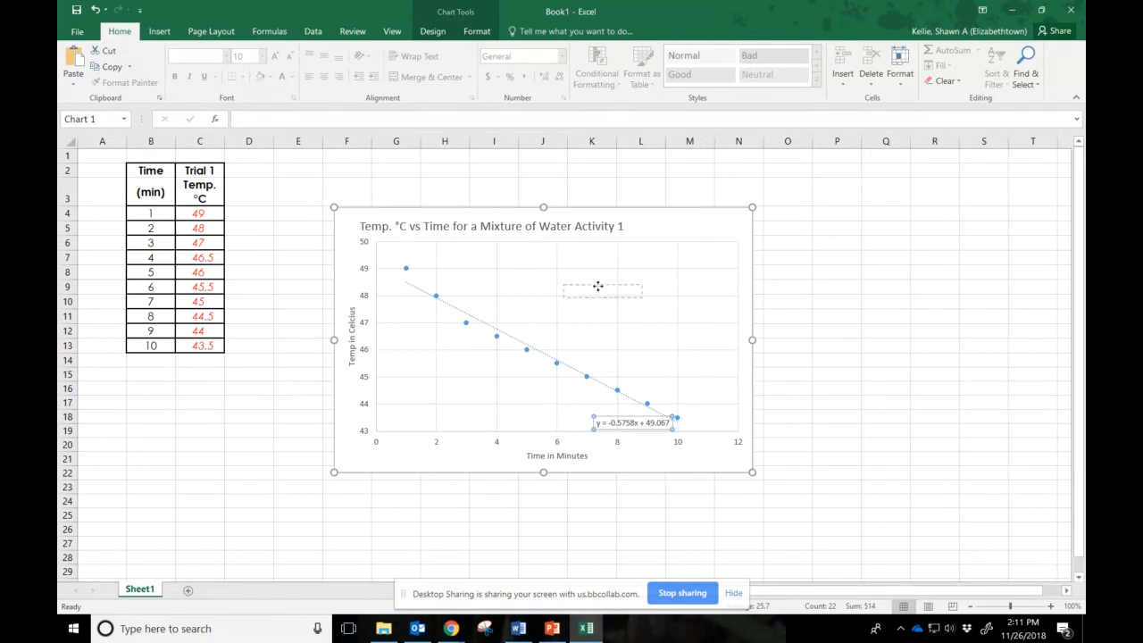
- Drag the equation y = -0.5758x + 49.067 into the chart's empty upper area
drag(634, 421, 545, 277)
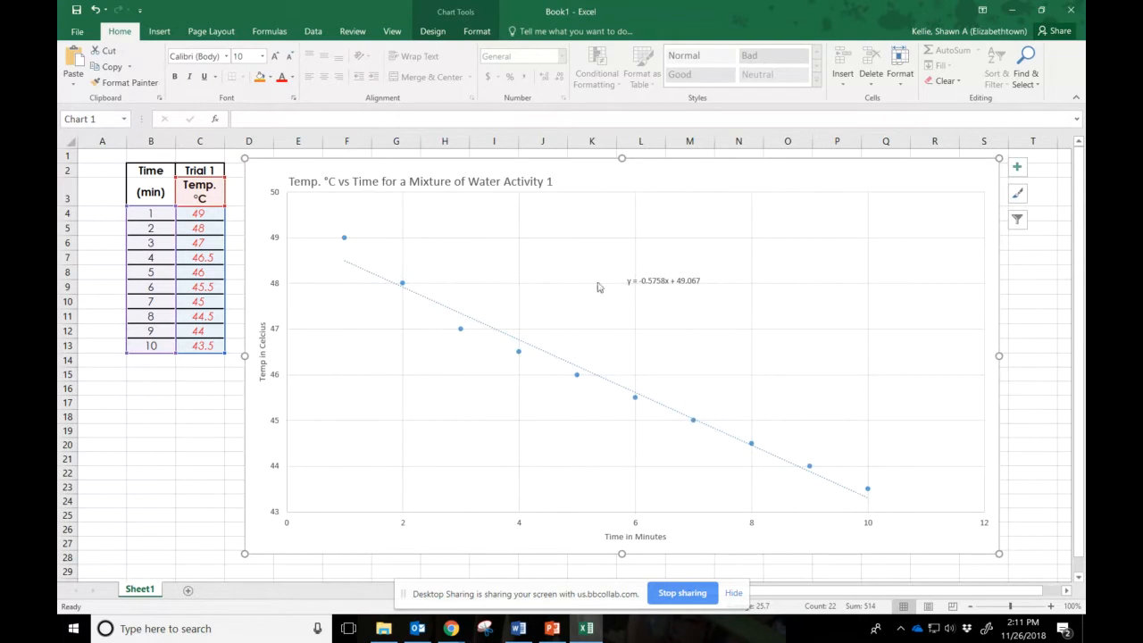
click(664, 281)
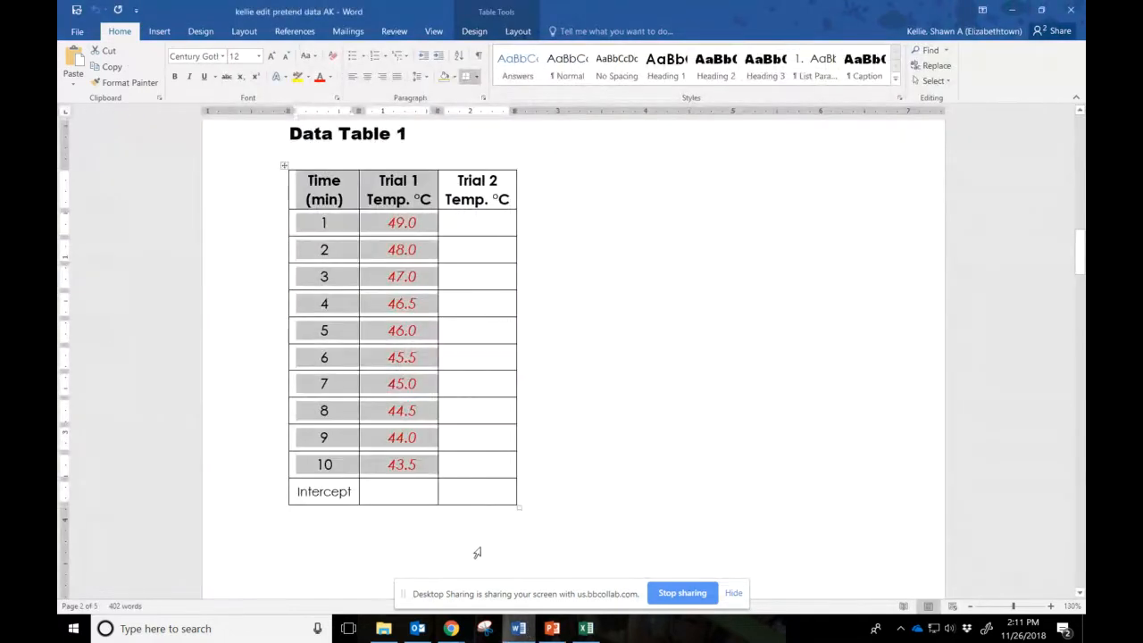
scroll(down, 3)
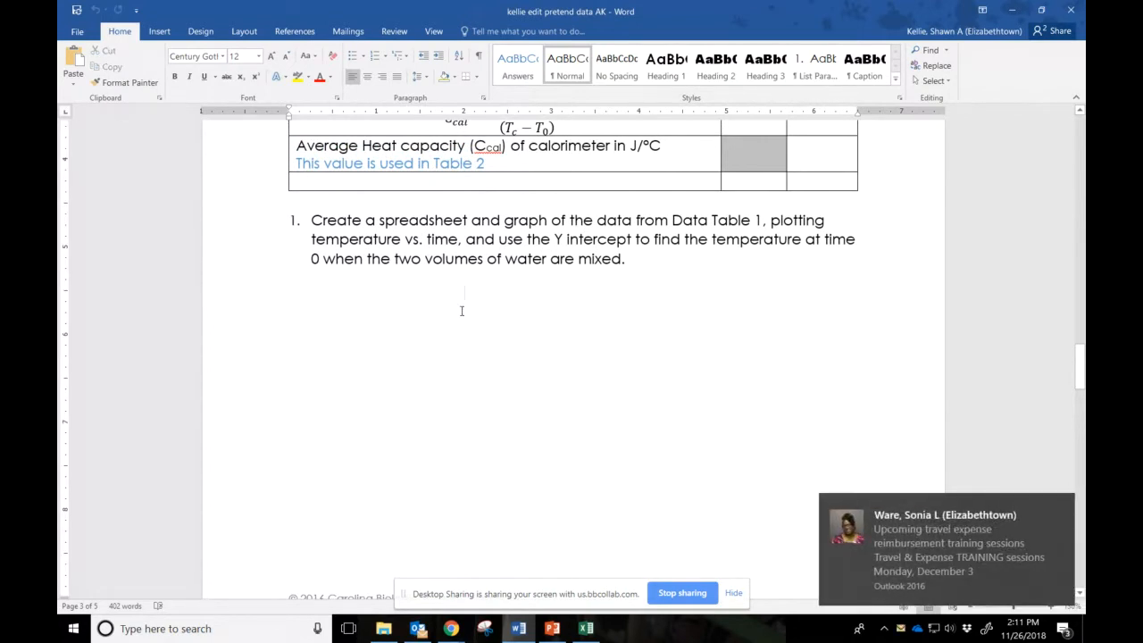
scroll(down, 3)
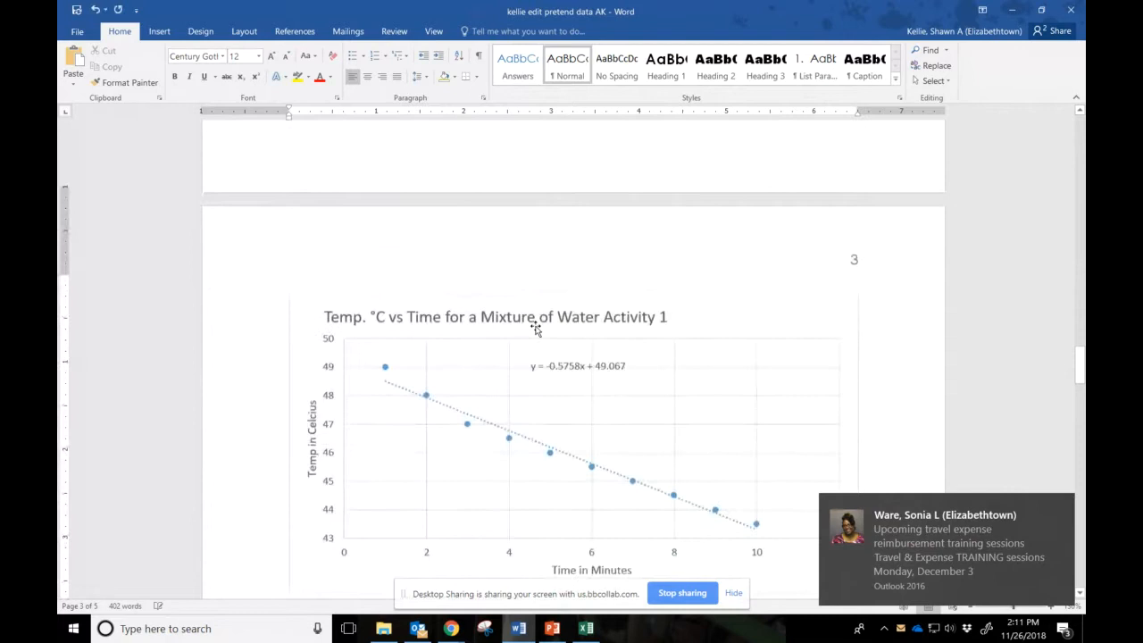
scroll(down, 3)
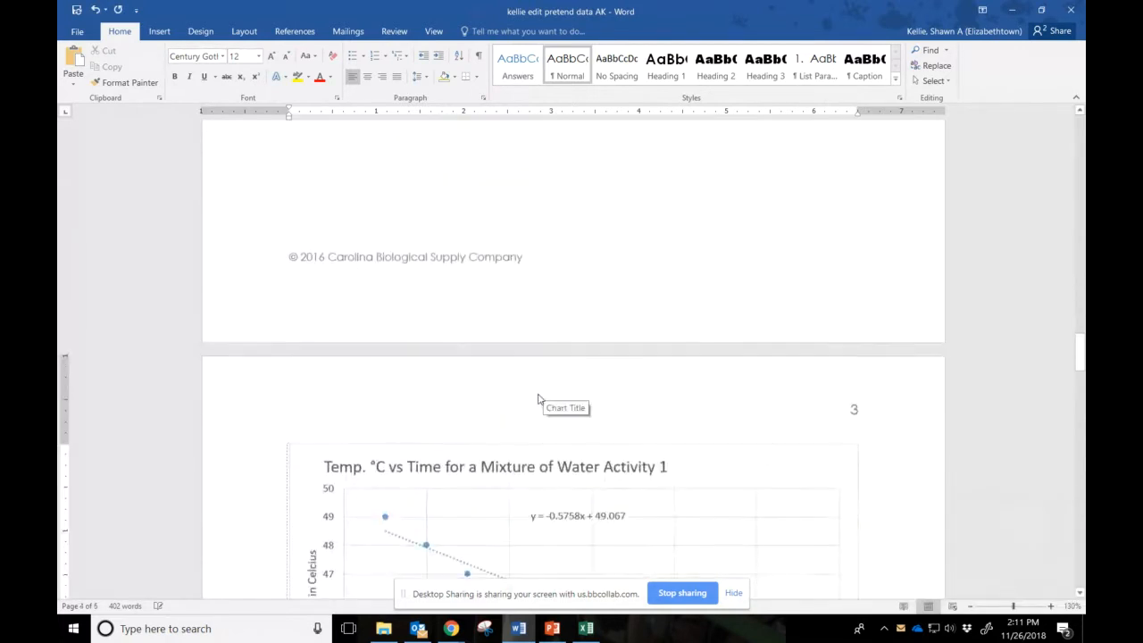
click(565, 407)
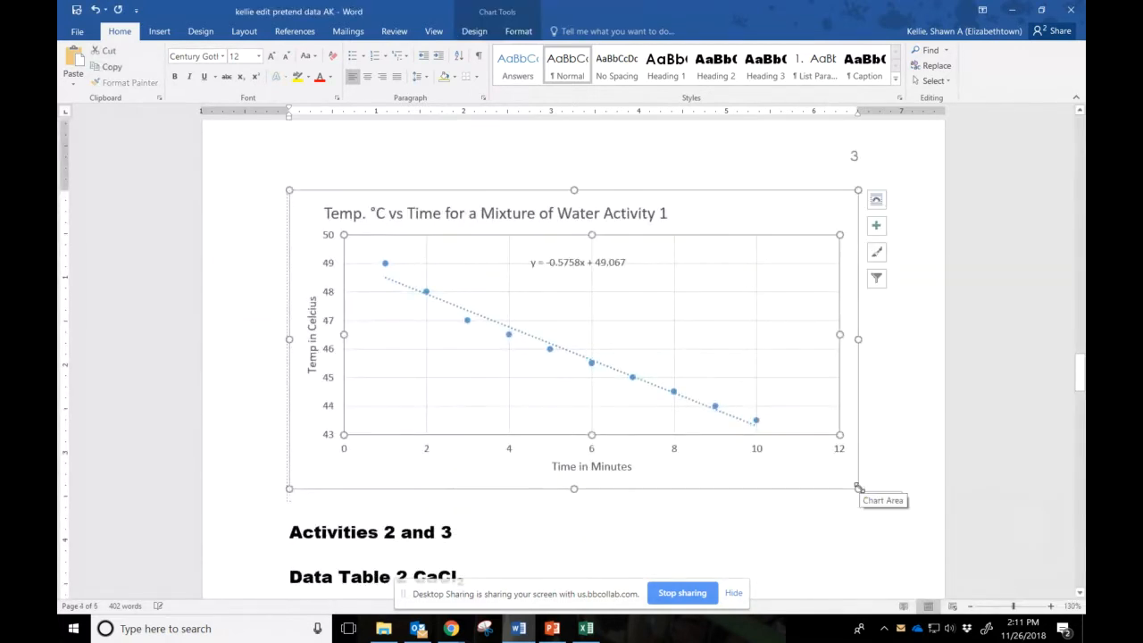
drag(858, 489, 522, 337)
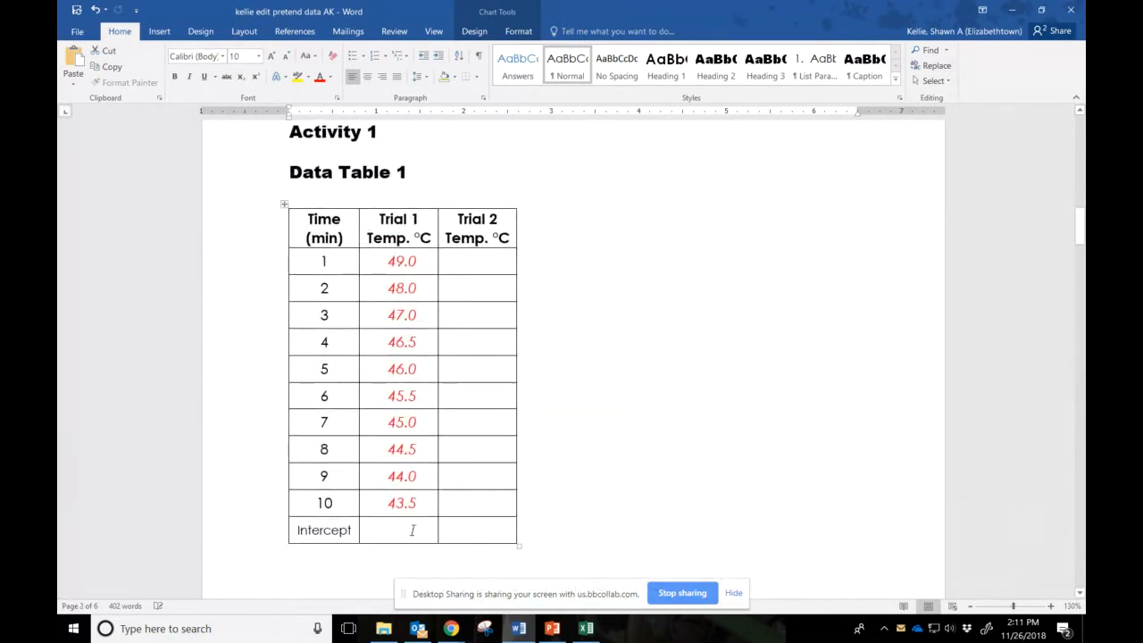
- Set the trendline equation's font size to 40 and select the intercept 49 for copying
click(585, 628)
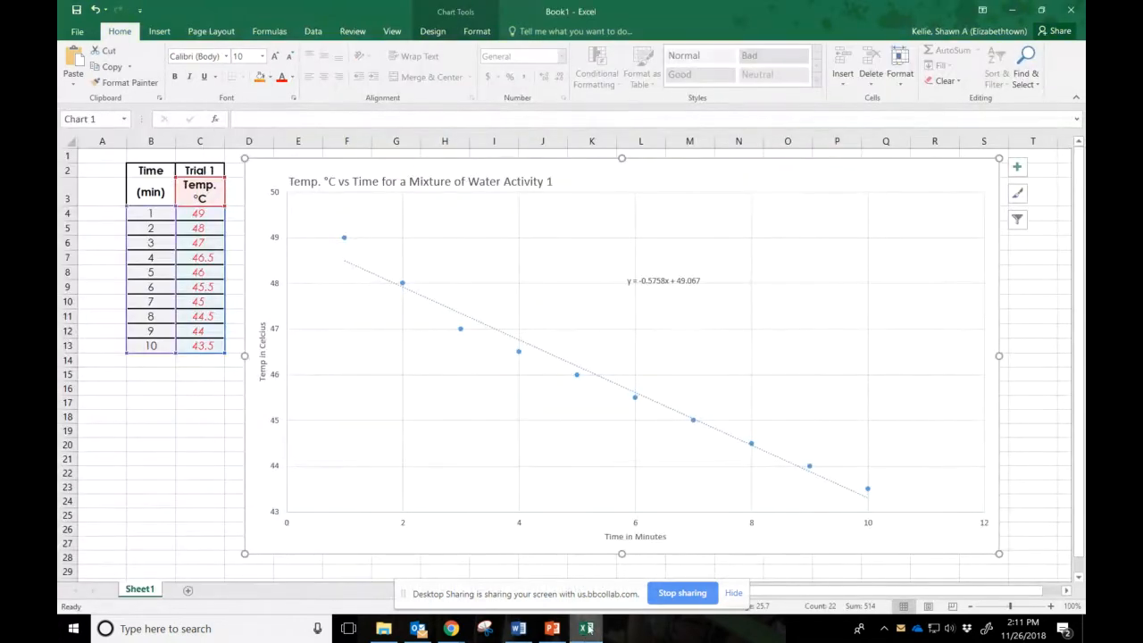
mouse_move(675, 280)
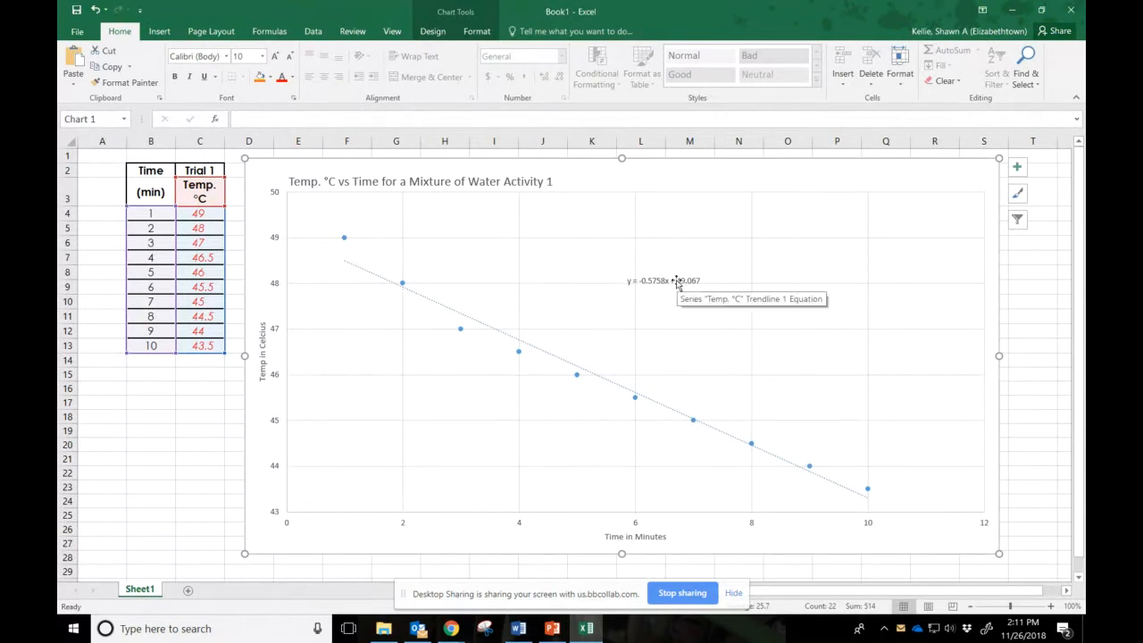
click(662, 280)
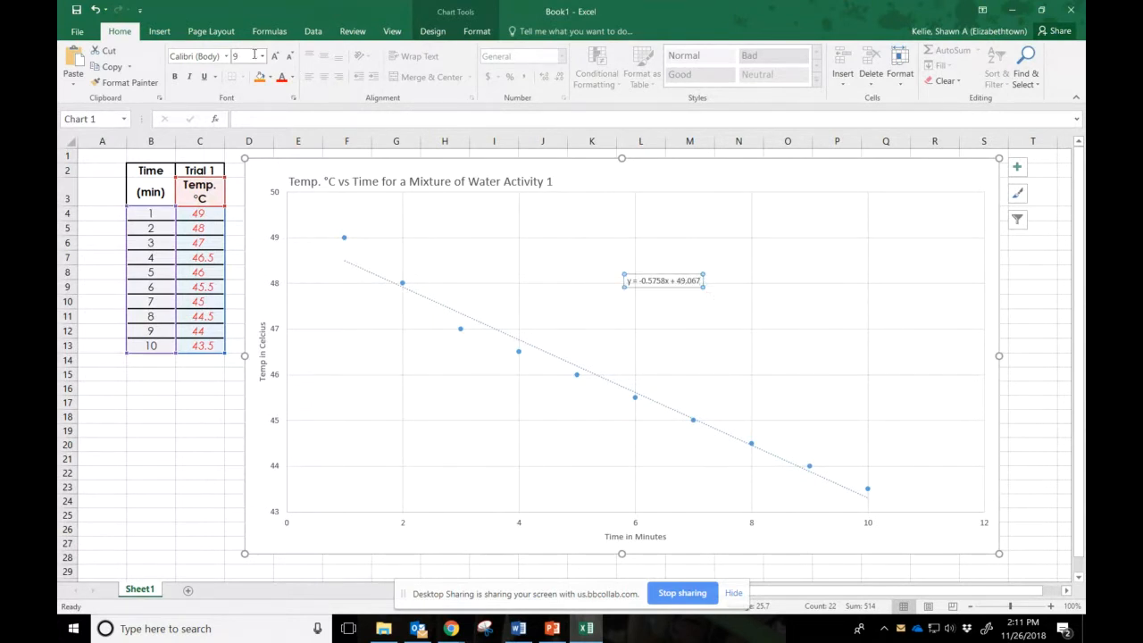
click(257, 56)
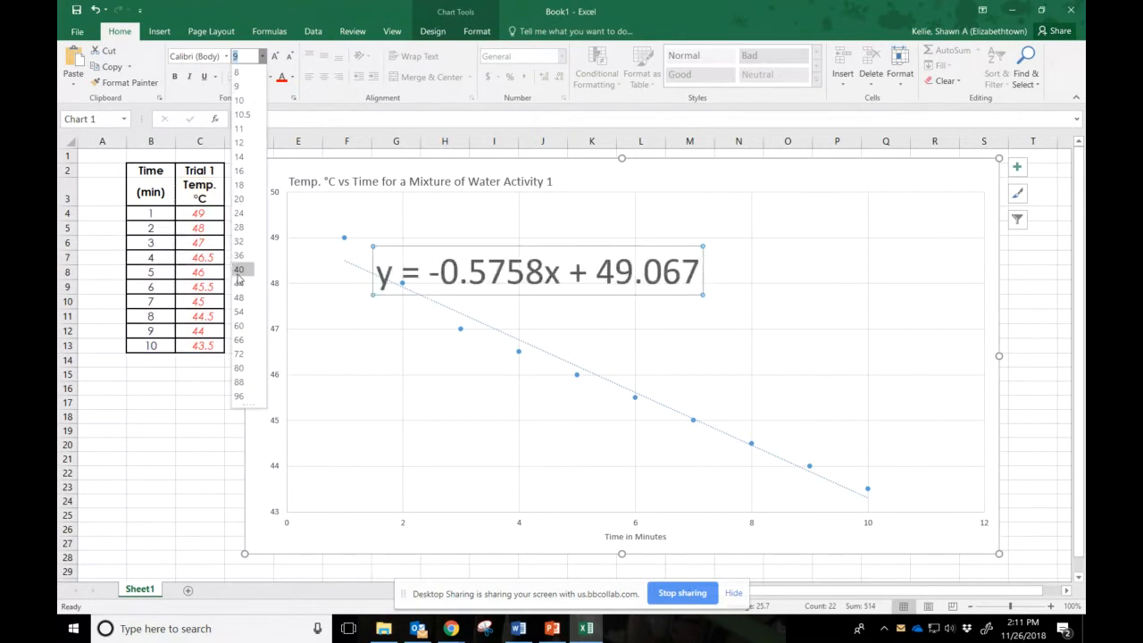
click(240, 268)
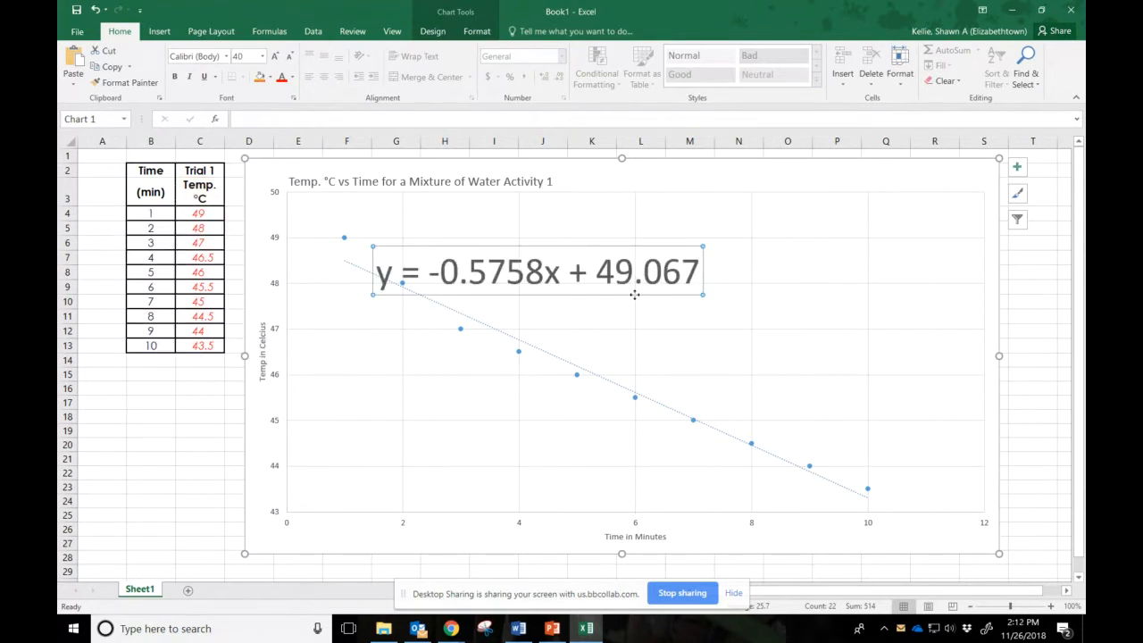
double_click(646, 271)
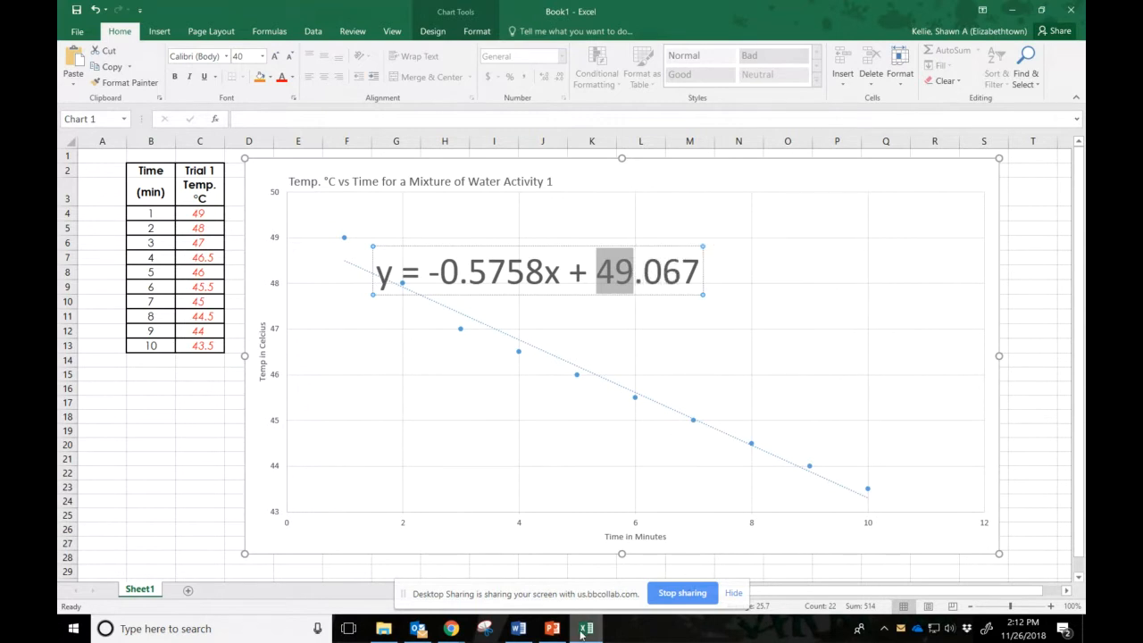
right_click(585, 628)
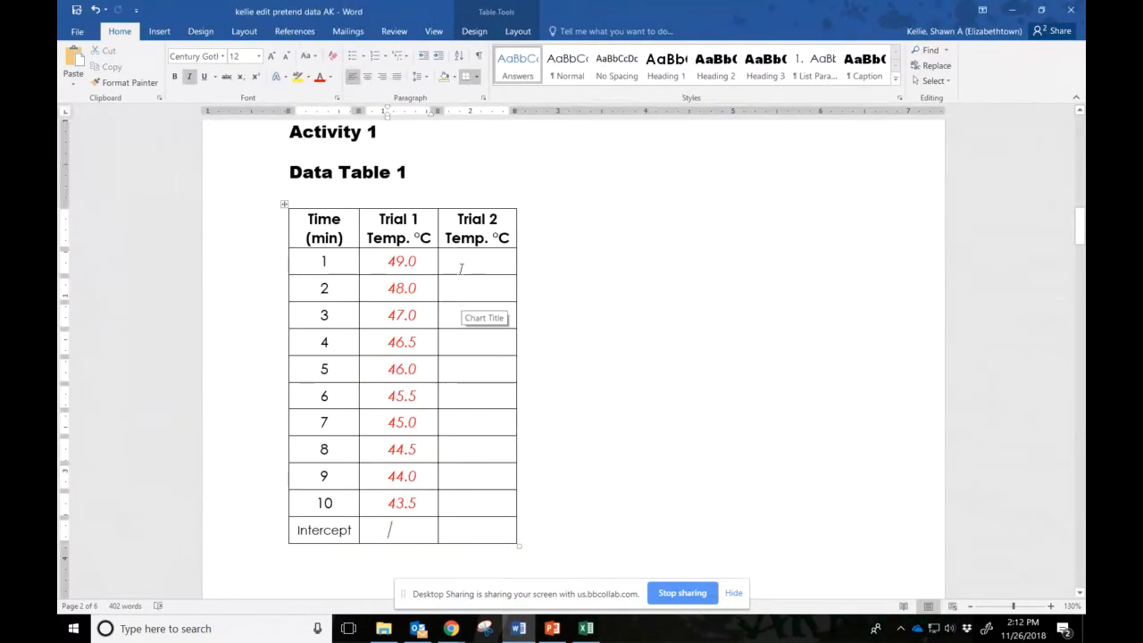
- Enter 49 in Data Table 1's Intercept cell and 49.06 as Trial 1's temperature at time 0
text(49.06)
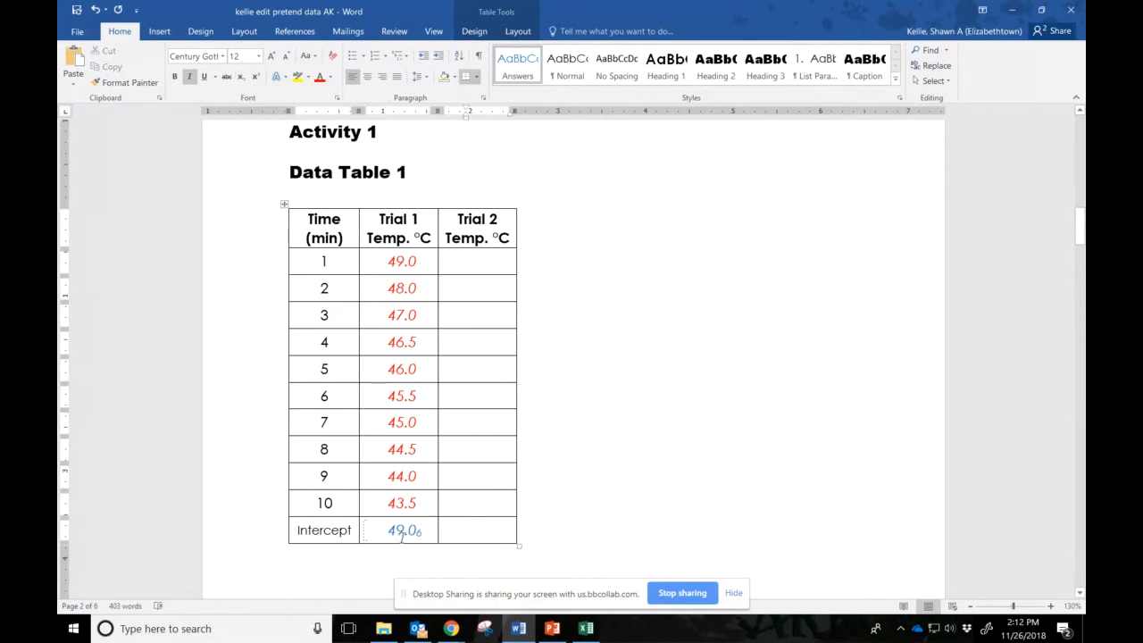
double_click(401, 529)
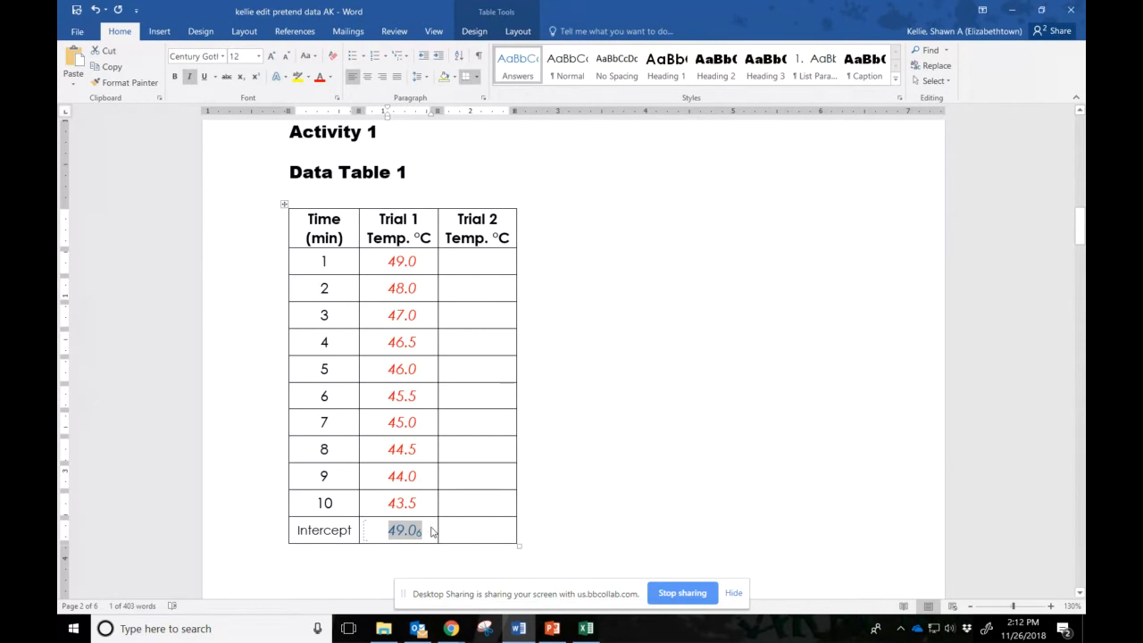
scroll(down, 3)
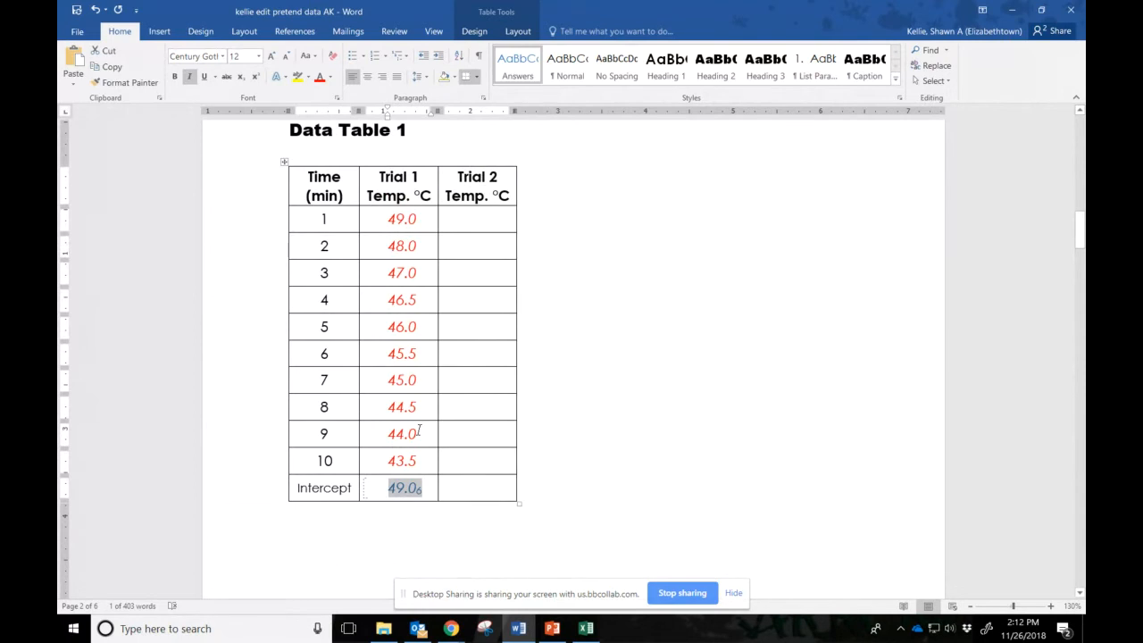
scroll(down, 3)
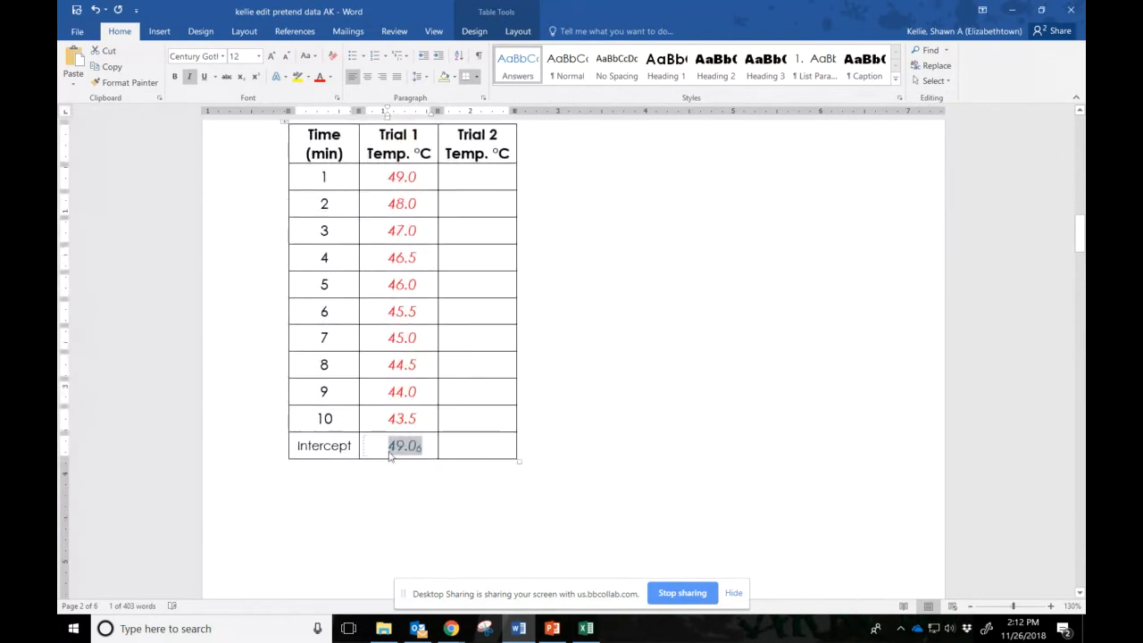
scroll(down, 3)
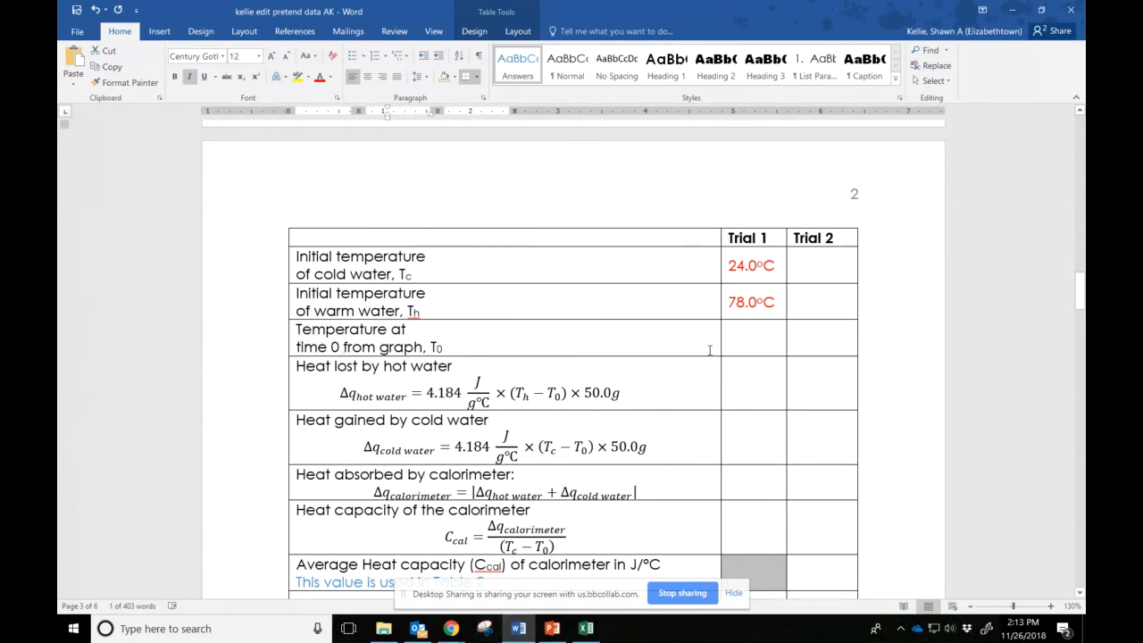
click(753, 337)
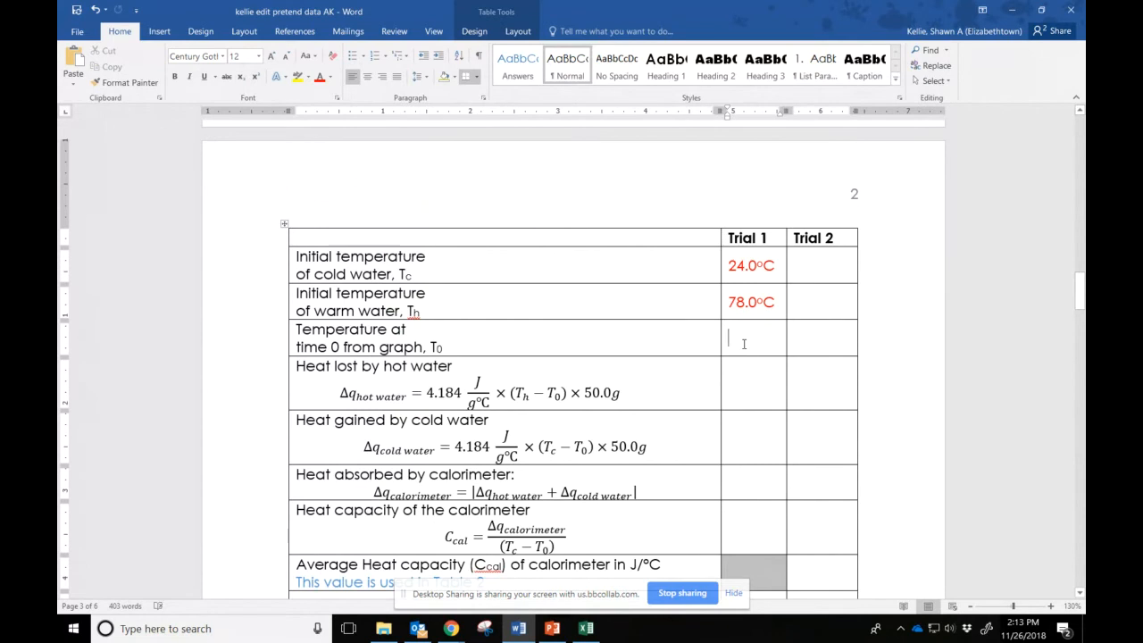
text(49.06)
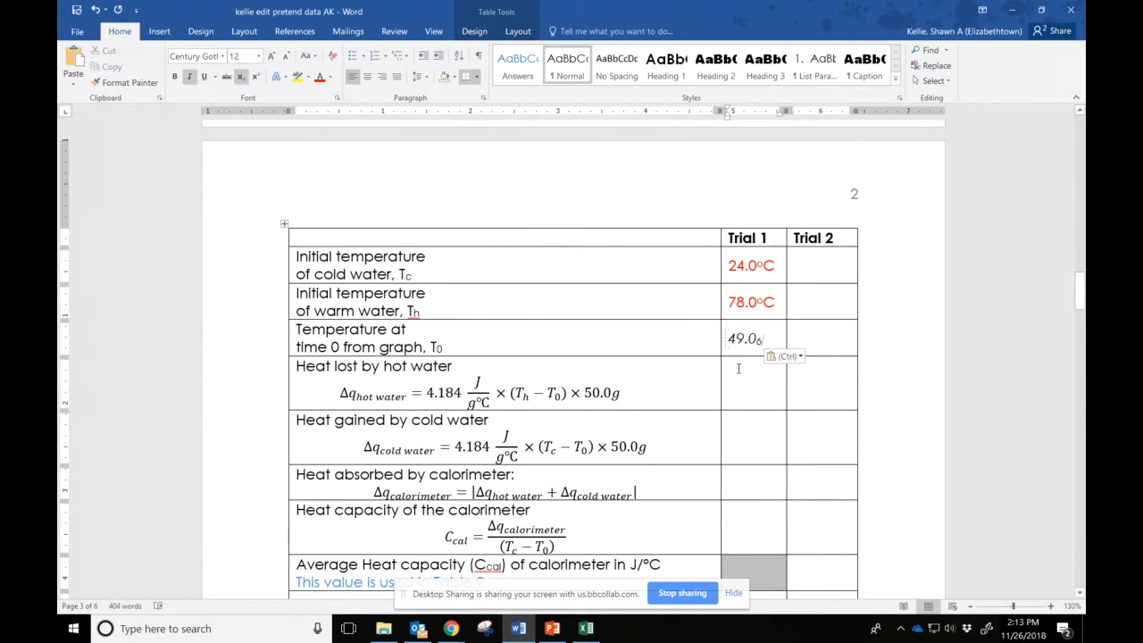